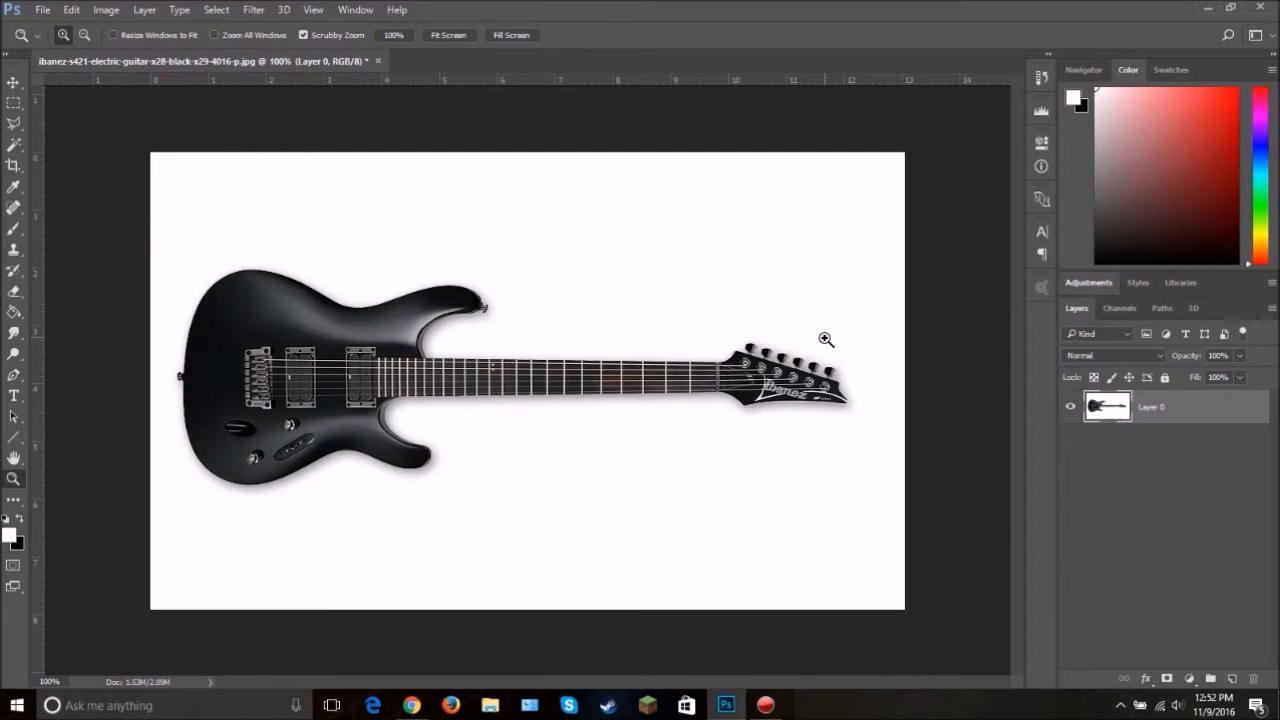
mouse_move(763, 353)
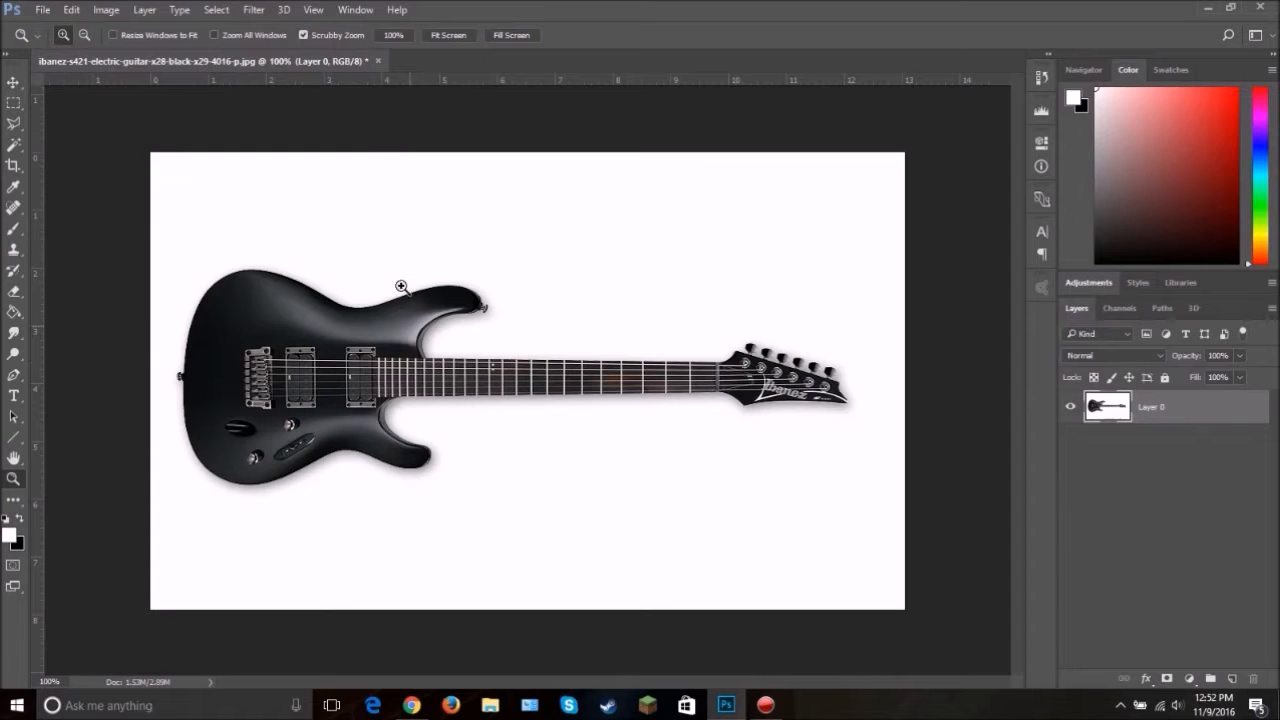
Step: Create a blank white 1115 × 1080 px document at 100 ppi
click(43, 9)
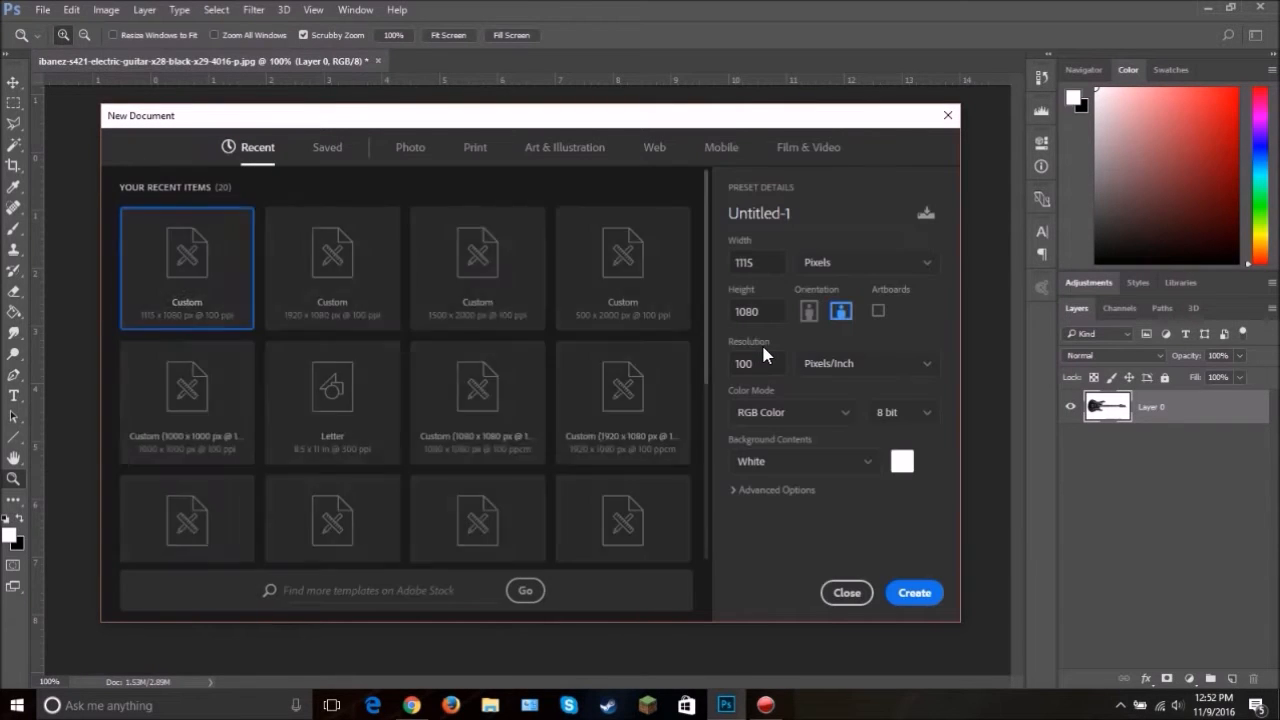
mouse_move(914, 592)
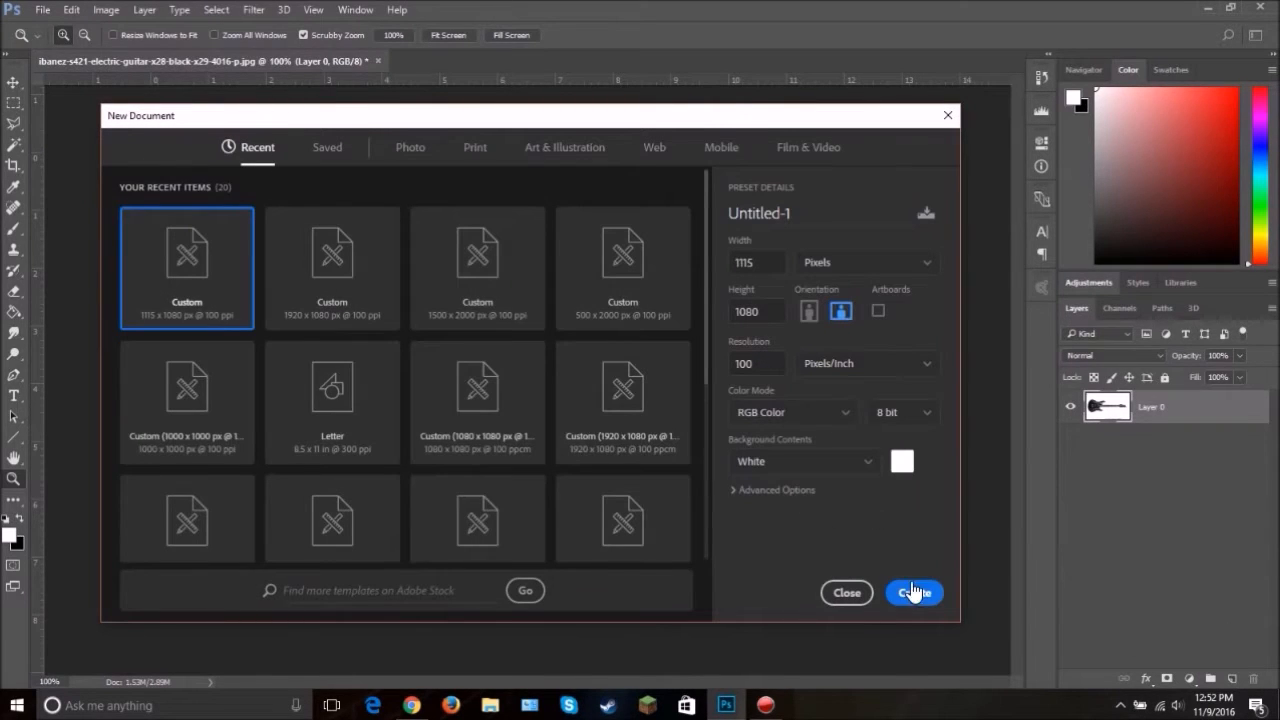
click(914, 592)
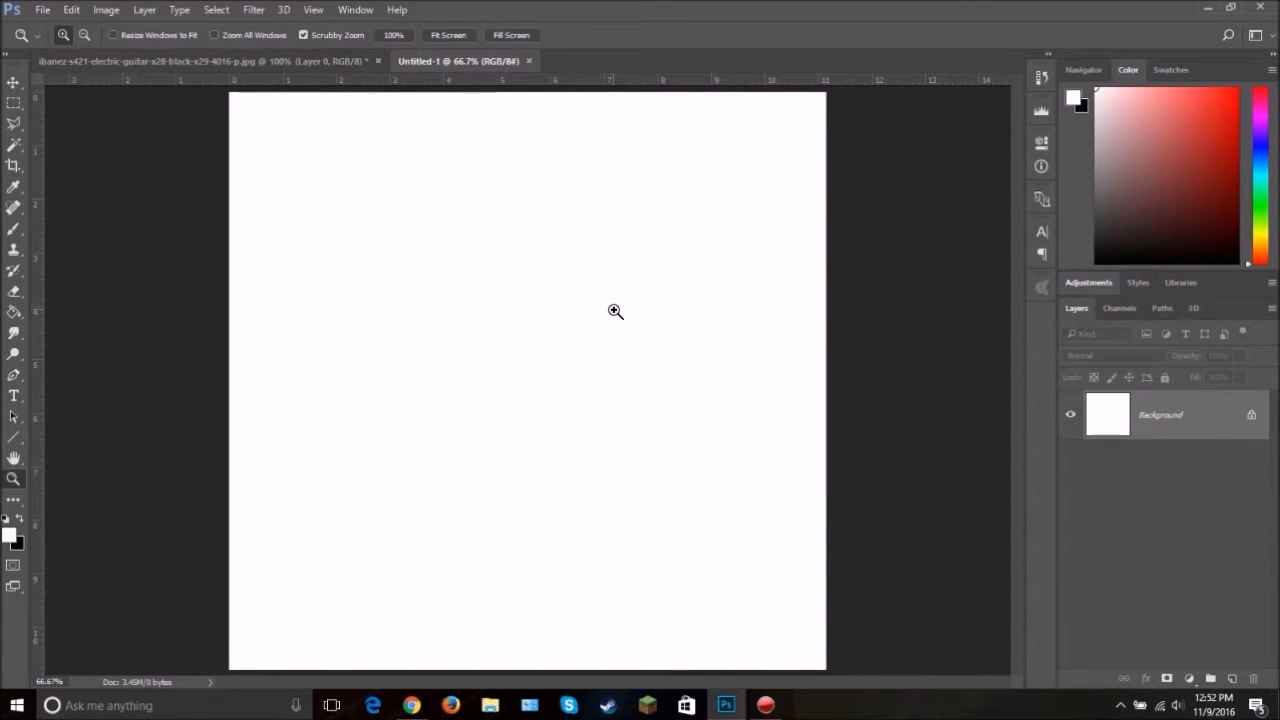
mouse_move(677, 358)
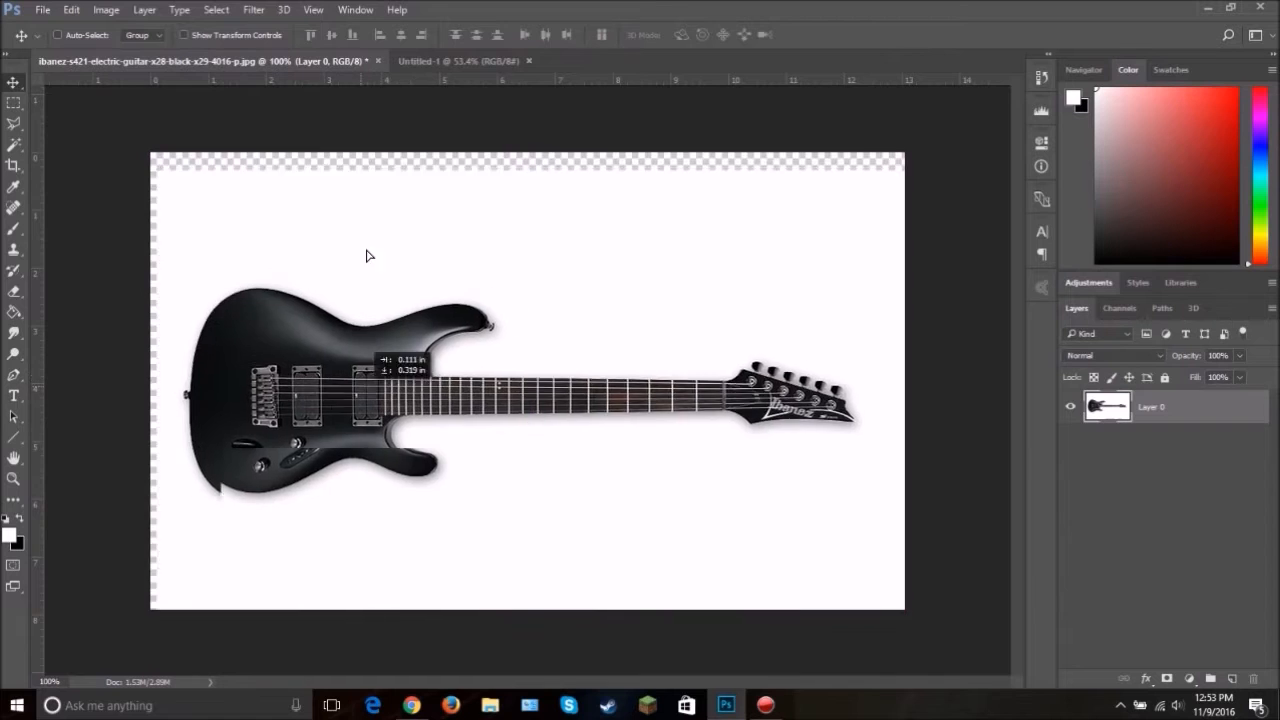
Step: Drag the guitar photo into Untitled-1 and rotate it -90° to stand upright
click(458, 61)
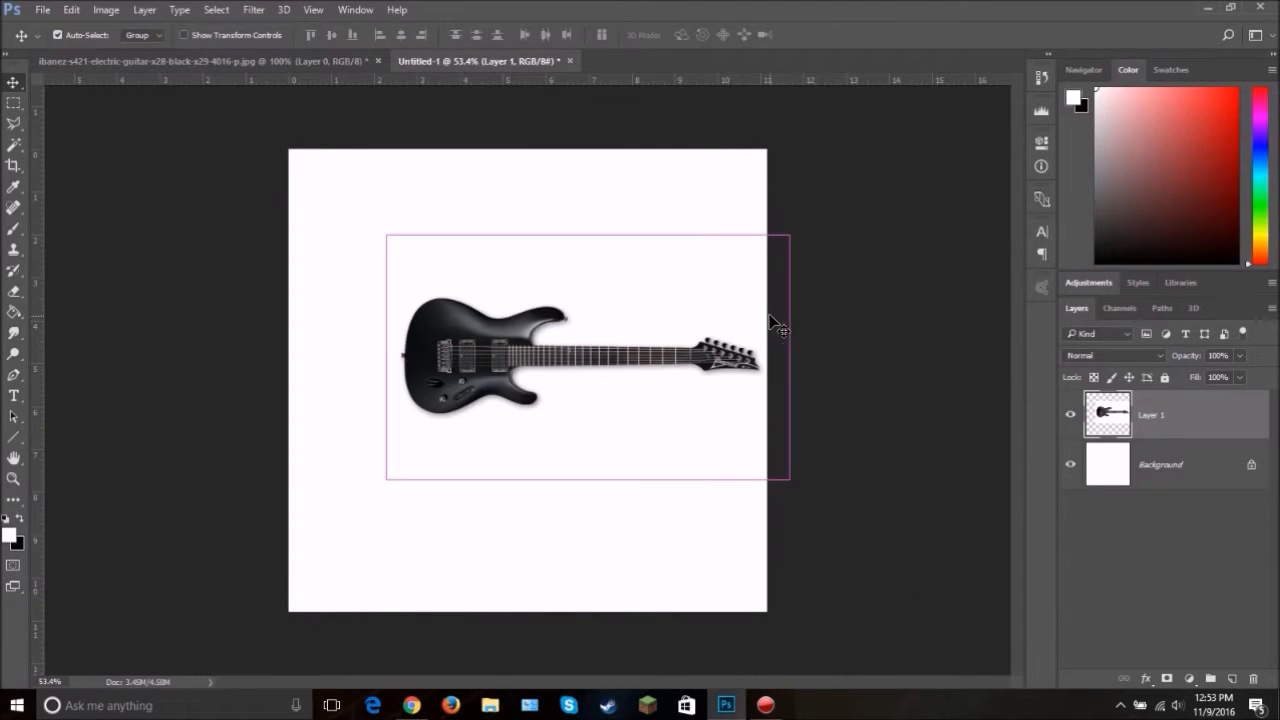
drag(787, 237, 757, 195)
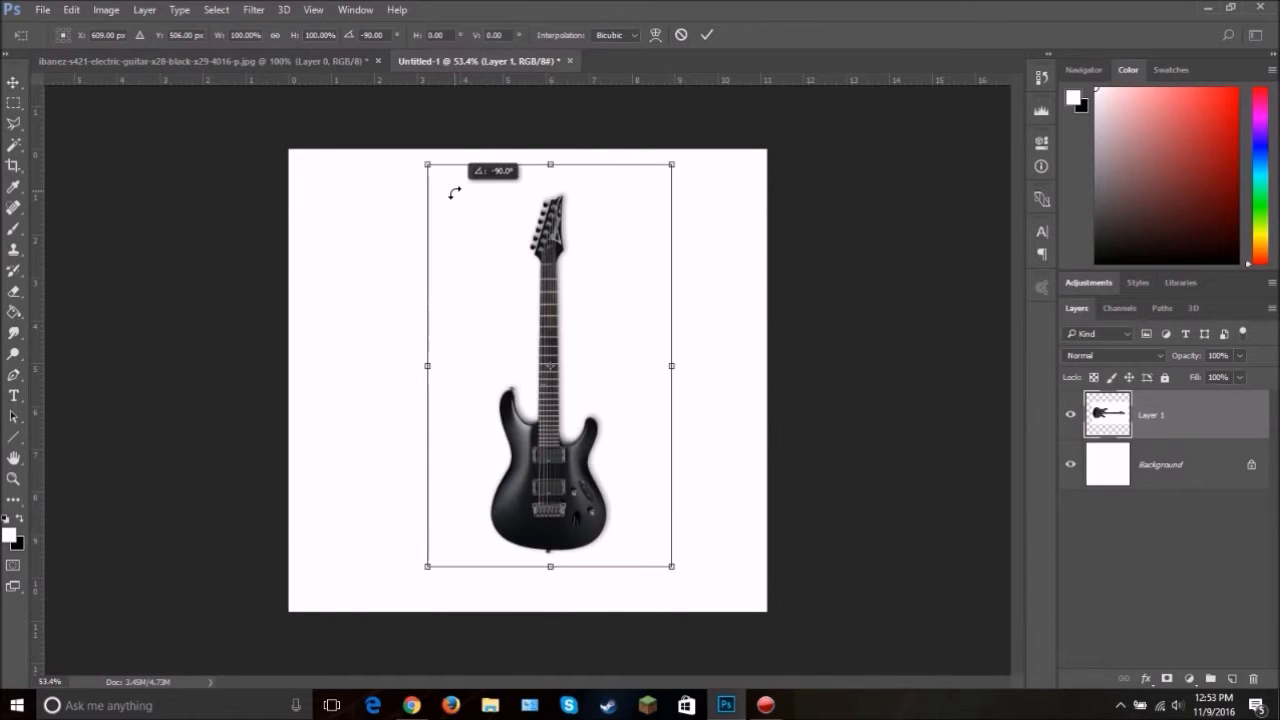
click(707, 35)
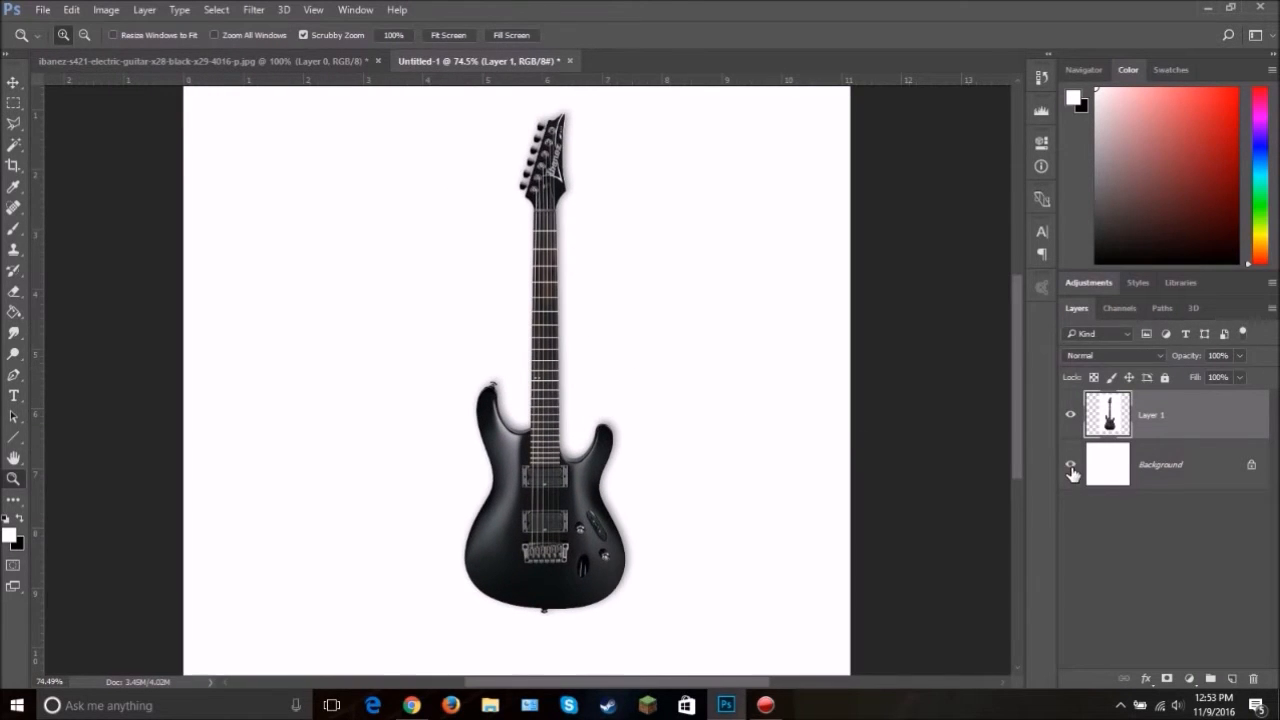
Step: Hide the Background layer and select the guitar's white surround with the Magic Wand
click(1071, 464)
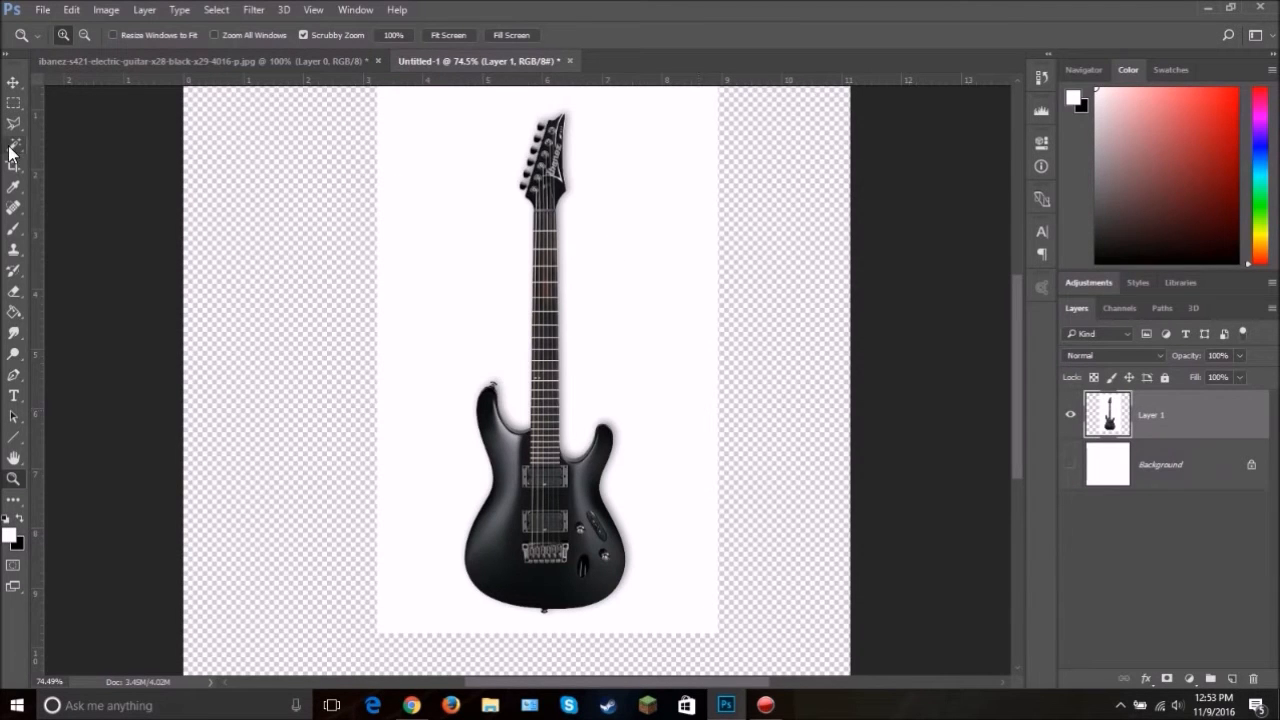
click(14, 145)
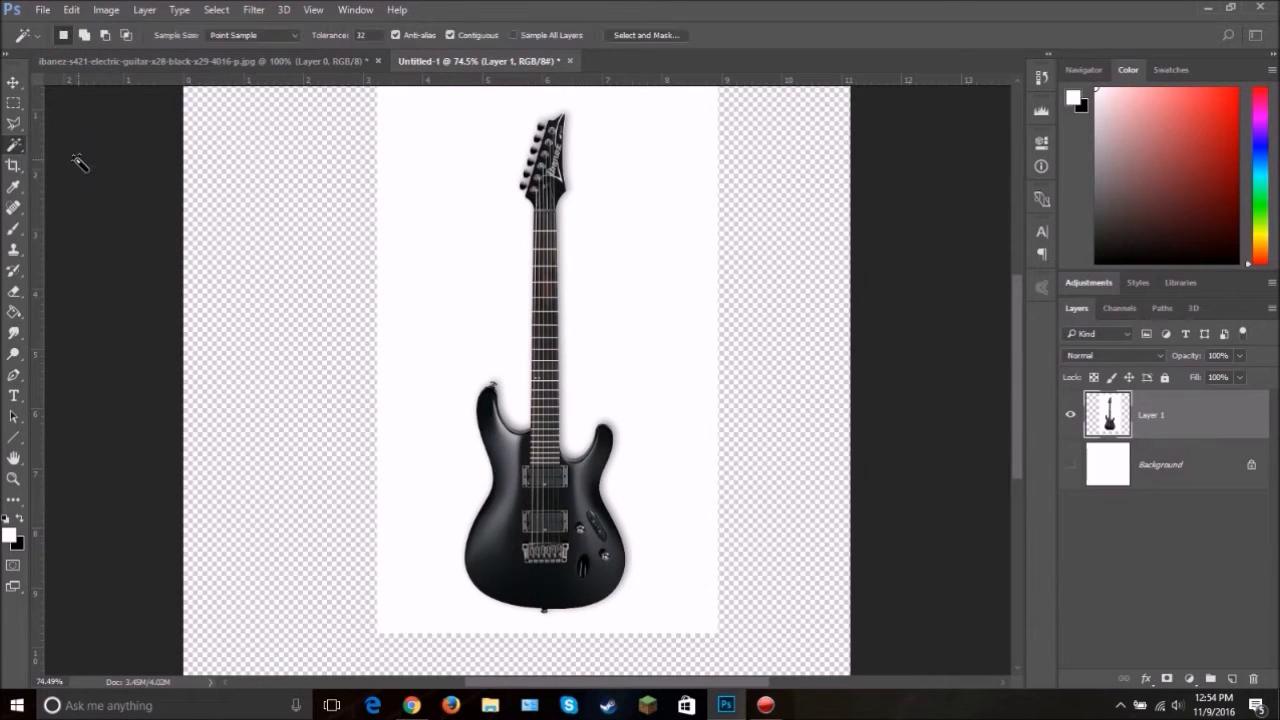
mouse_move(657, 322)
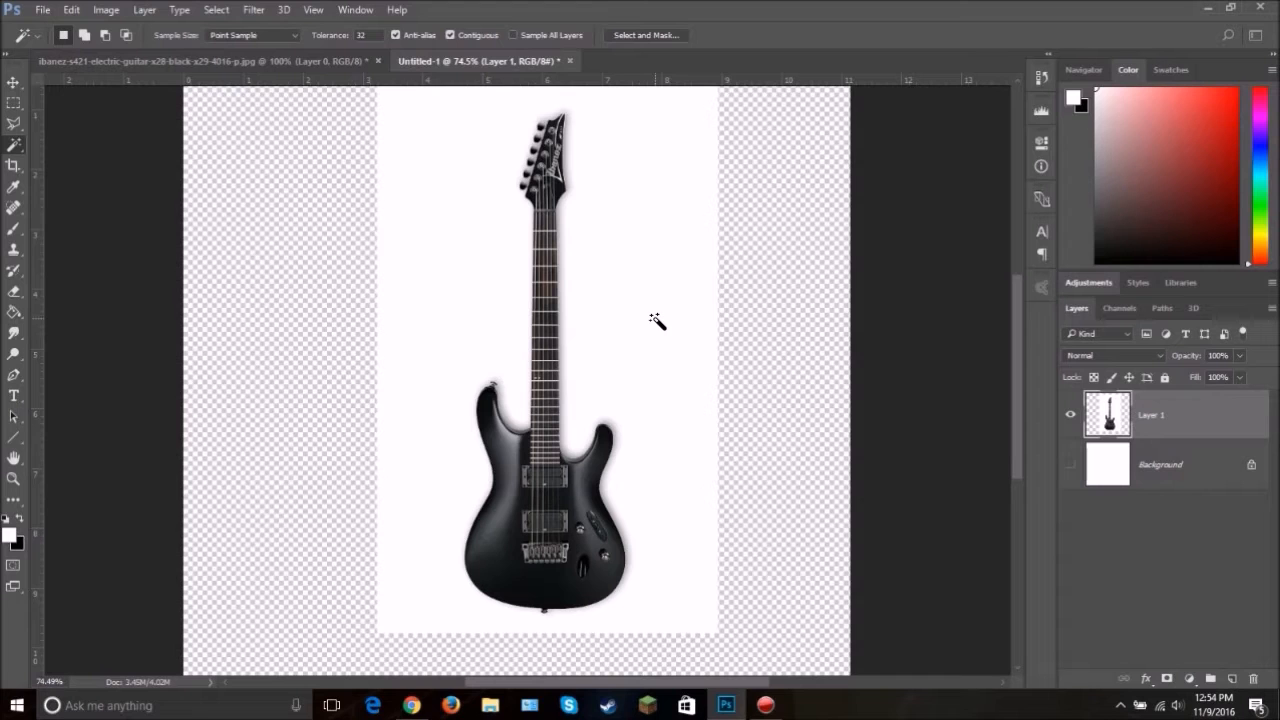
click(655, 320)
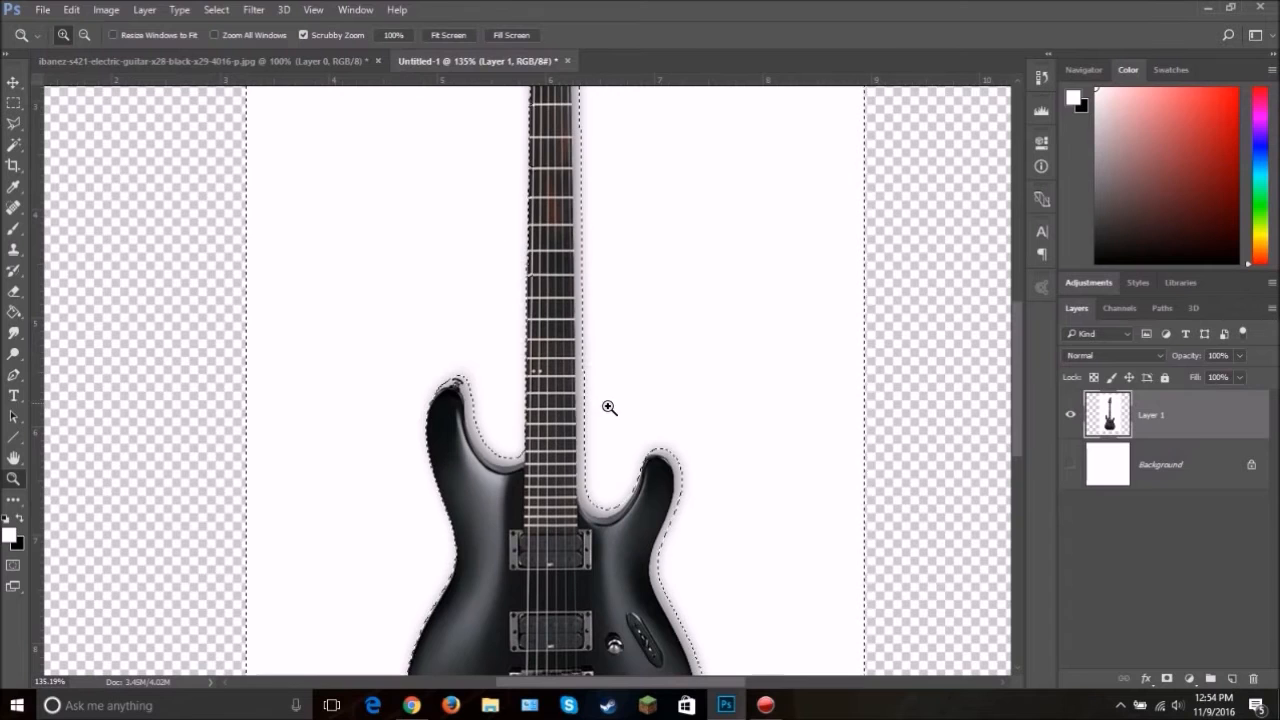
click(14, 143)
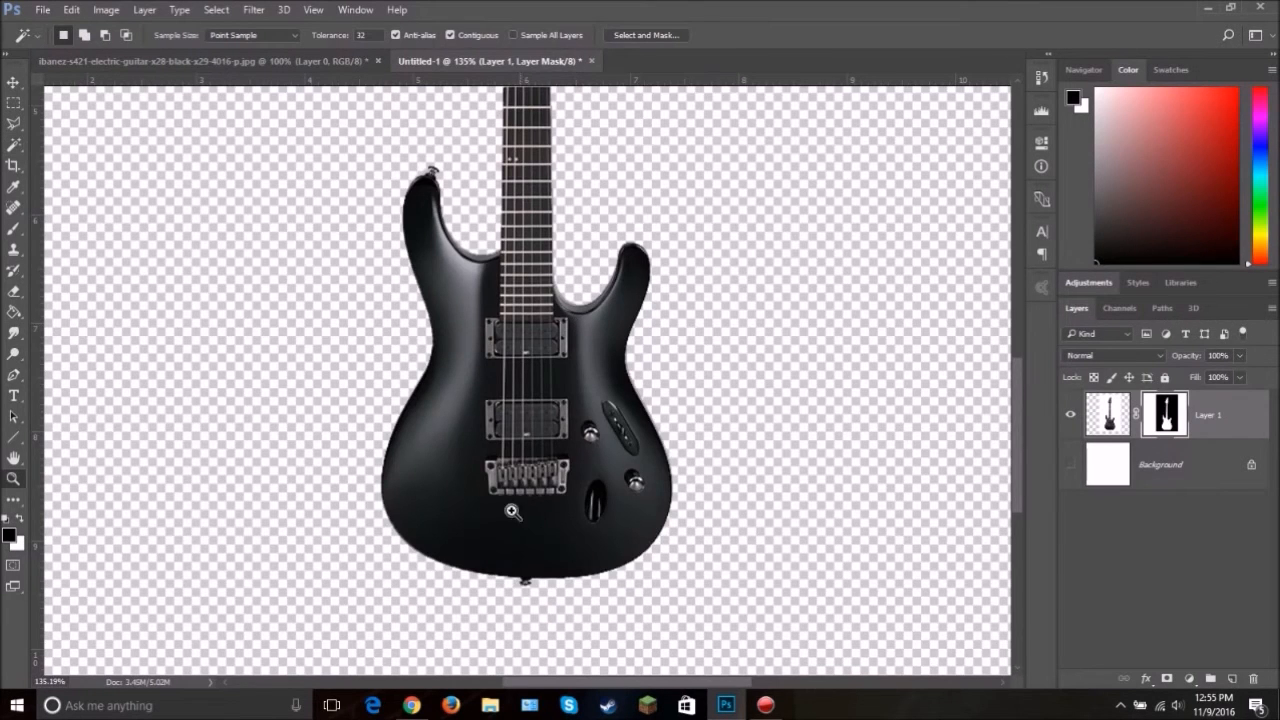
click(512, 511)
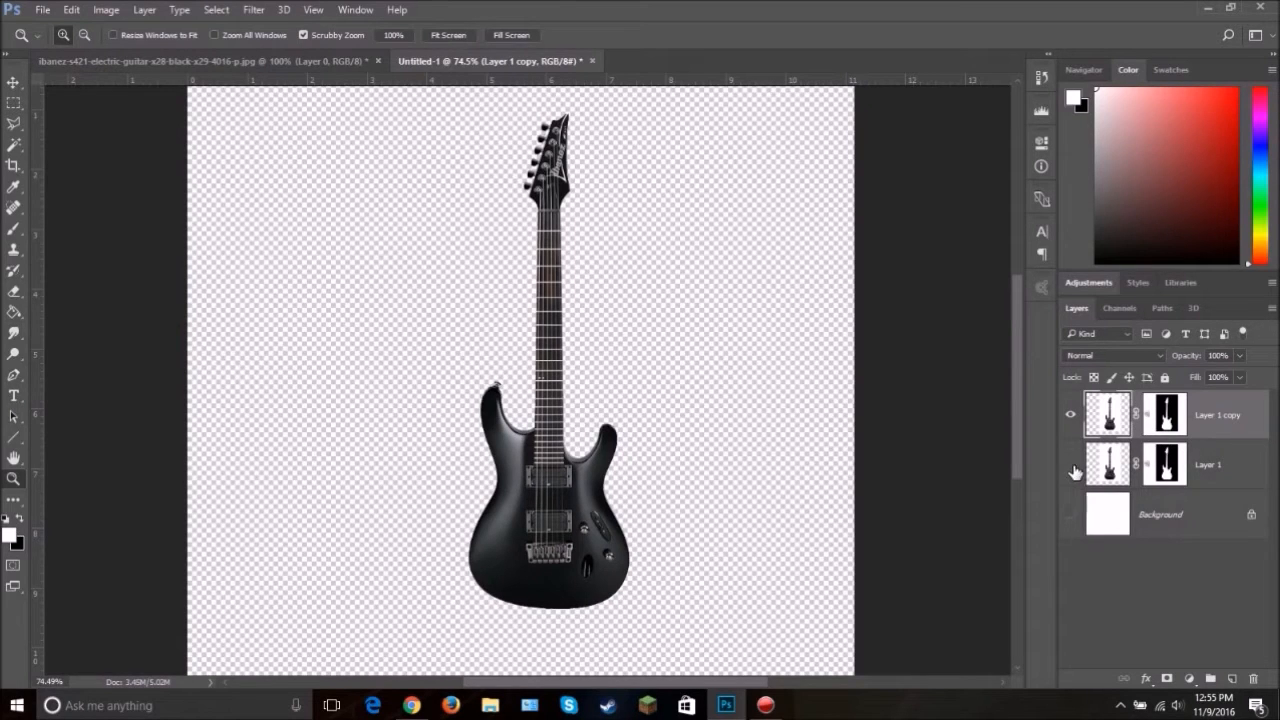
Step: Apply Layer 1 copy's layer mask and browse the brush presets for a tip
right_click(1165, 414)
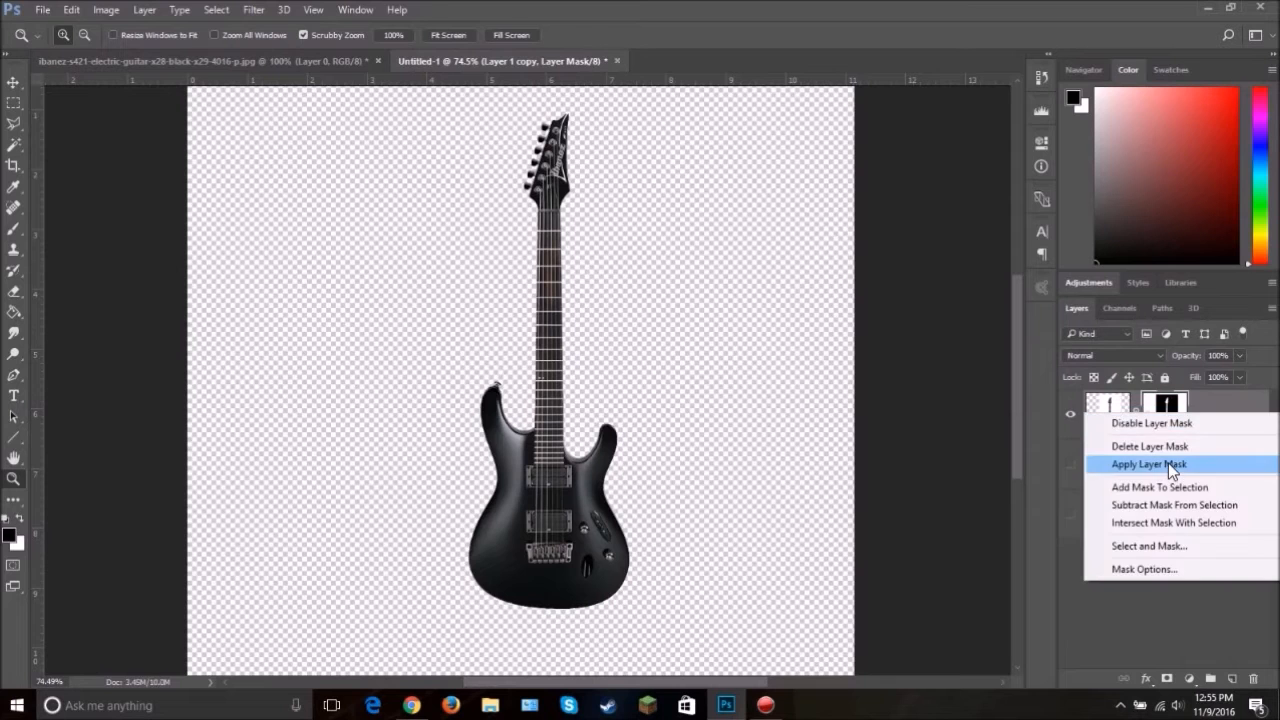
click(1148, 463)
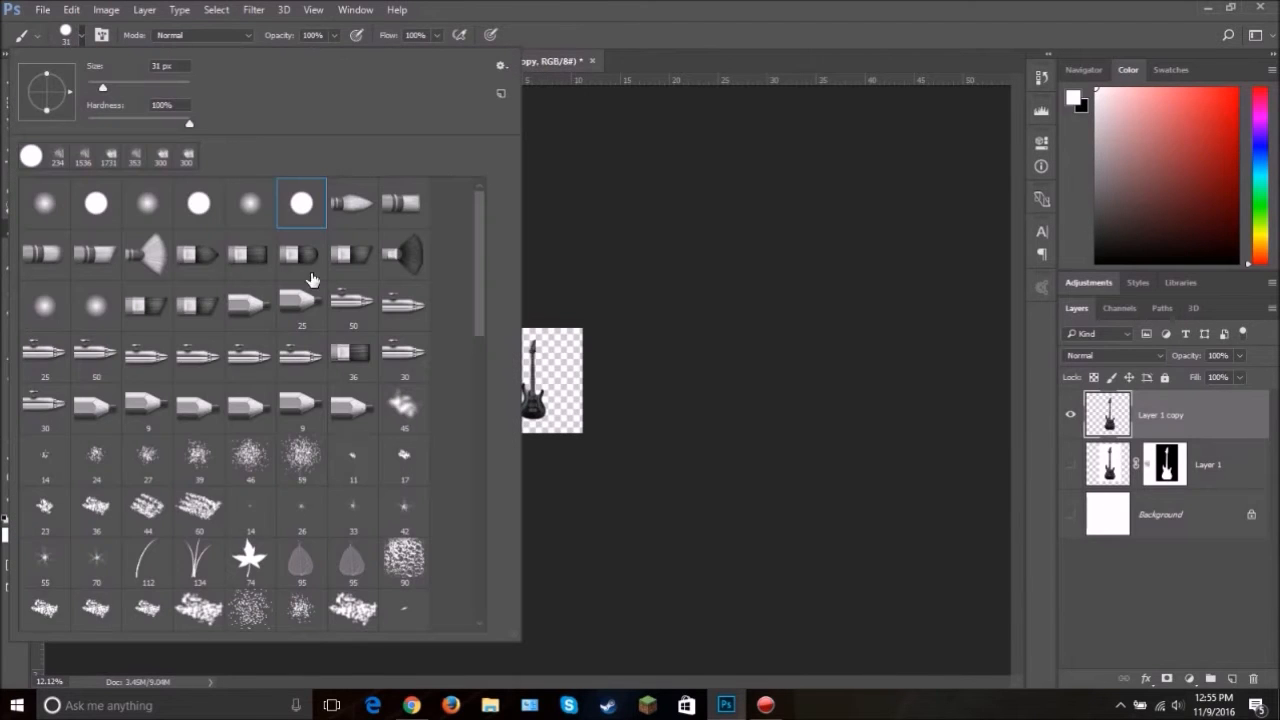
scroll(down, 3)
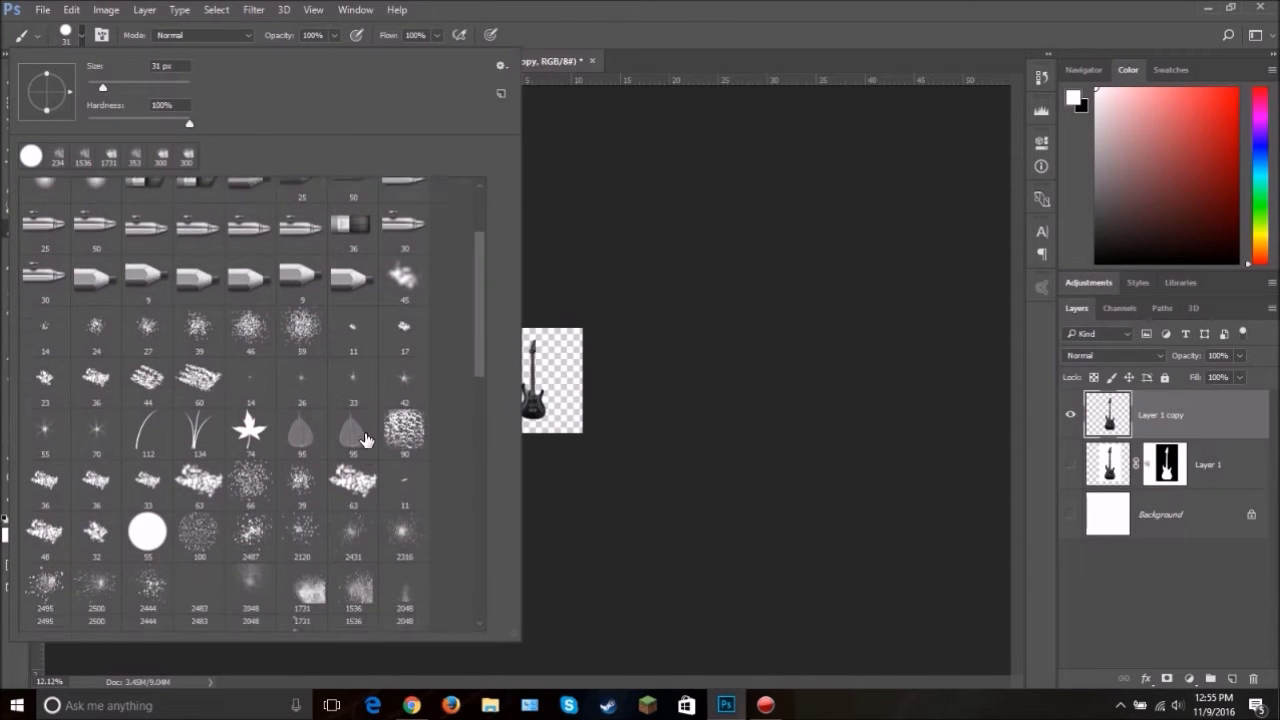
click(302, 420)
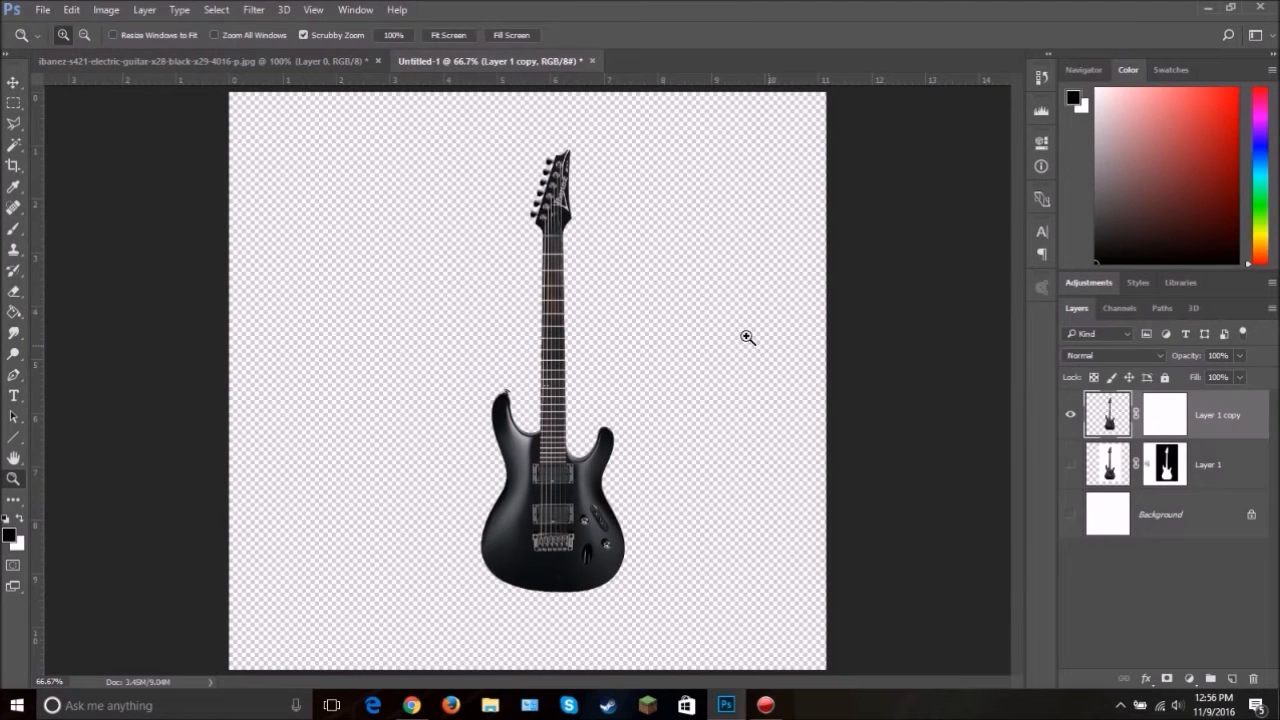
mouse_move(253, 431)
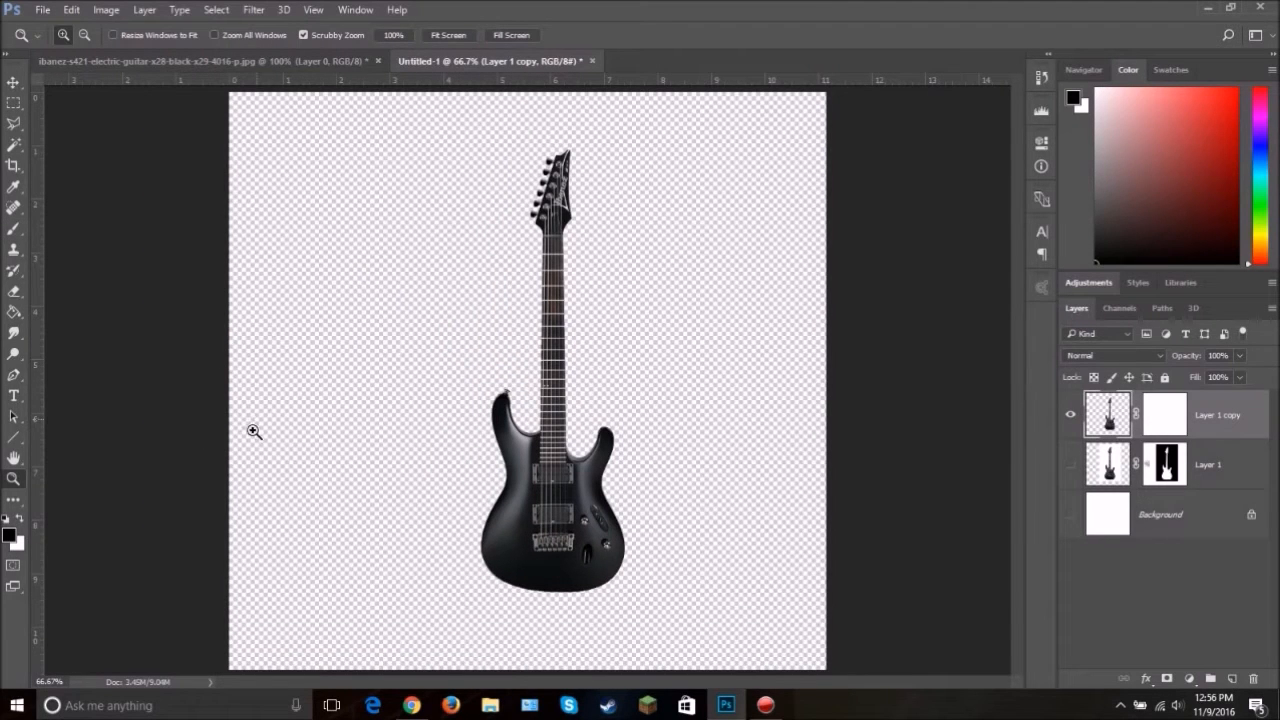
mouse_move(296, 463)
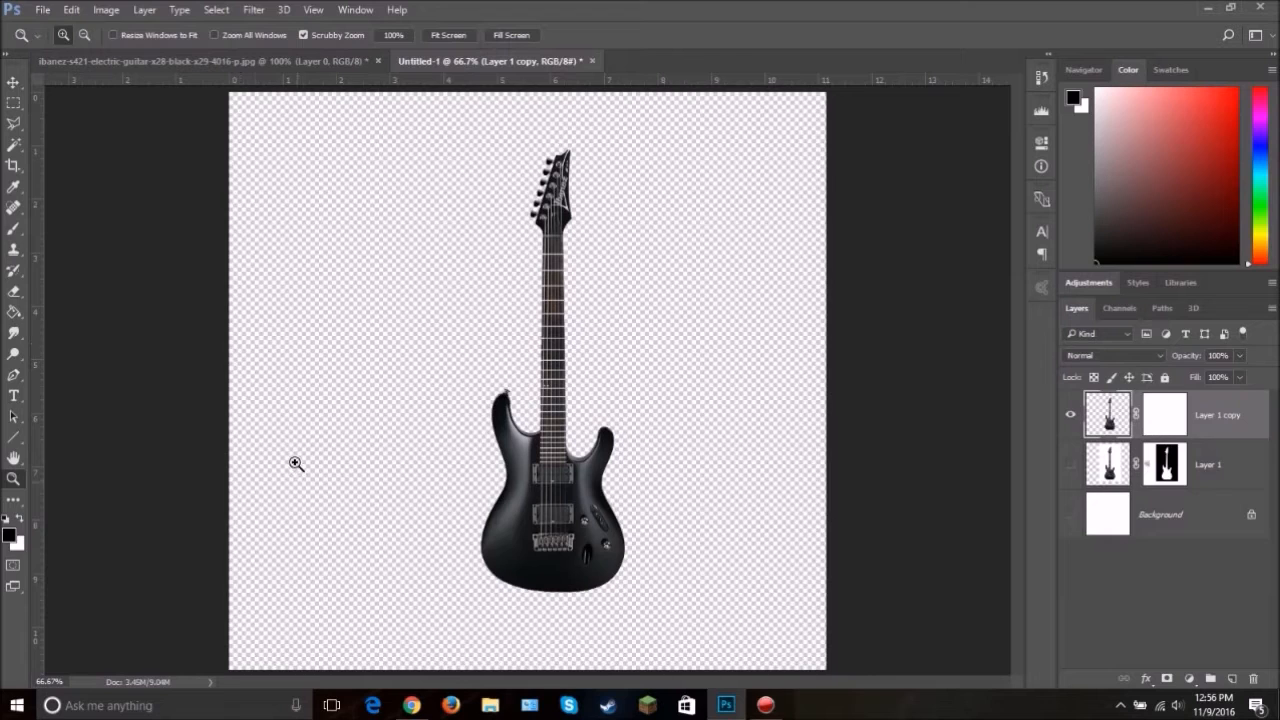
mouse_move(721, 317)
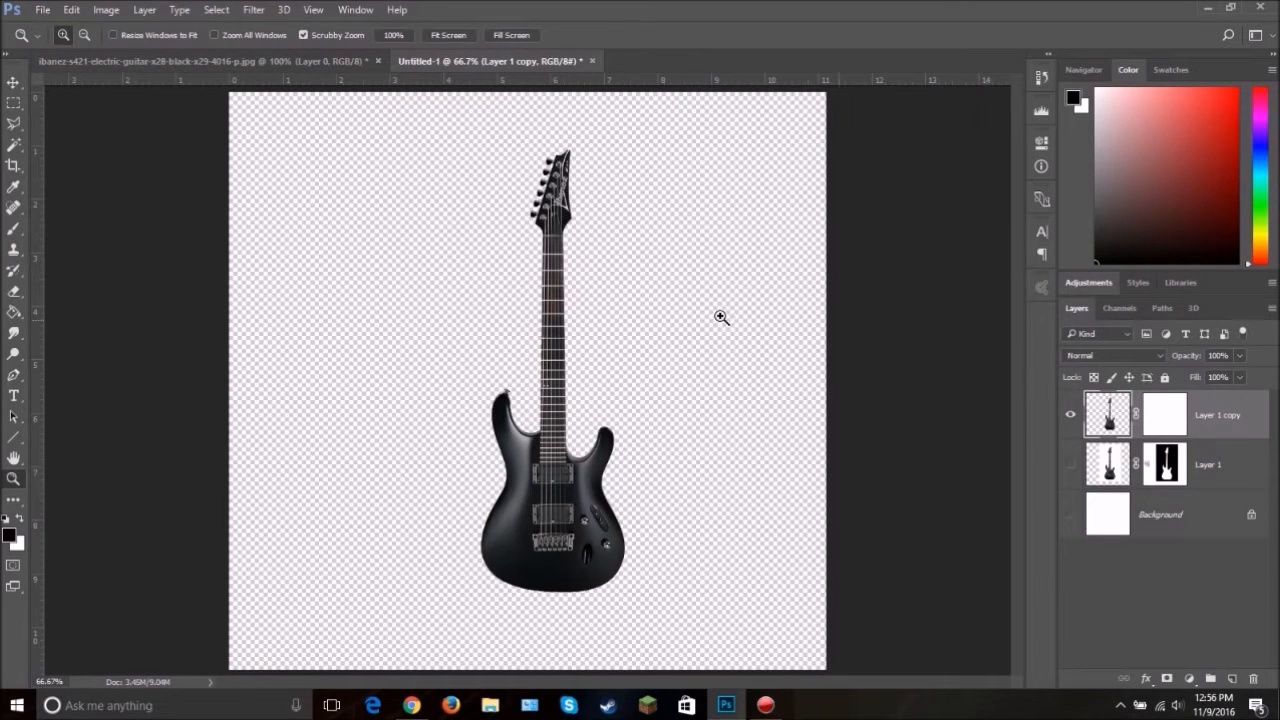
Step: Target Layer 1 copy's blank mask and prepare a round brush about 370 px
click(1163, 414)
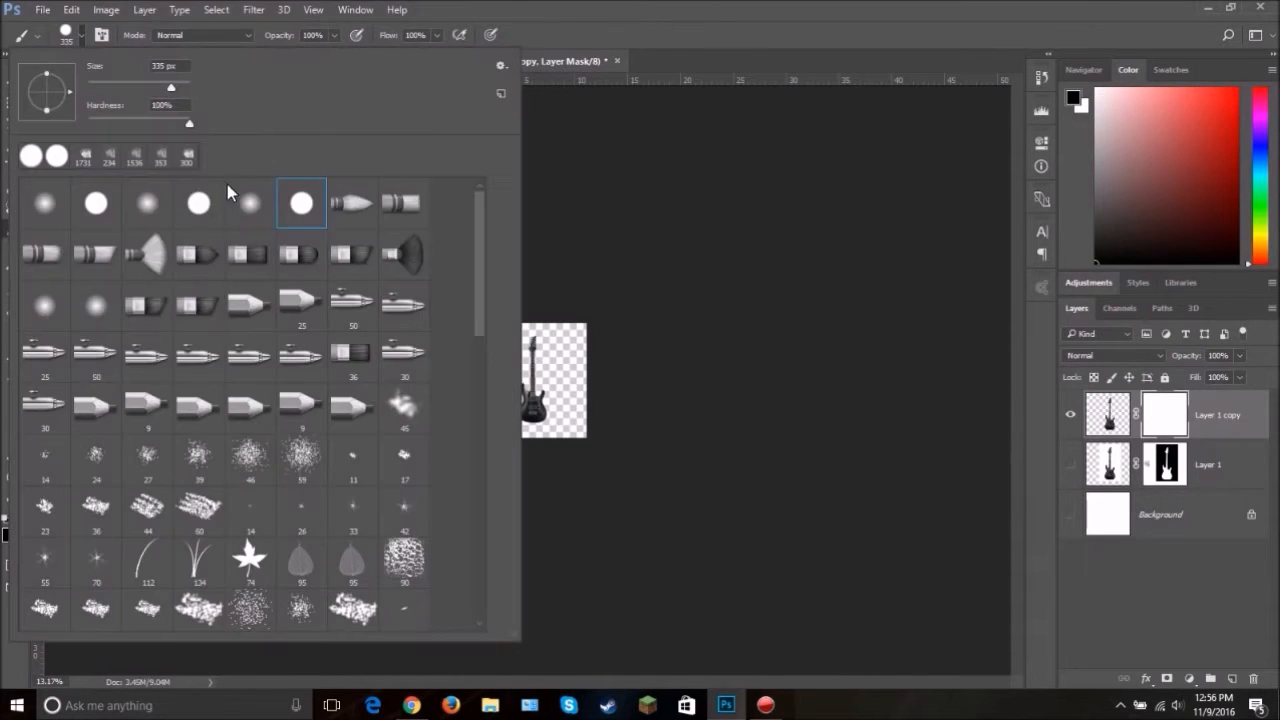
scroll(down, 3)
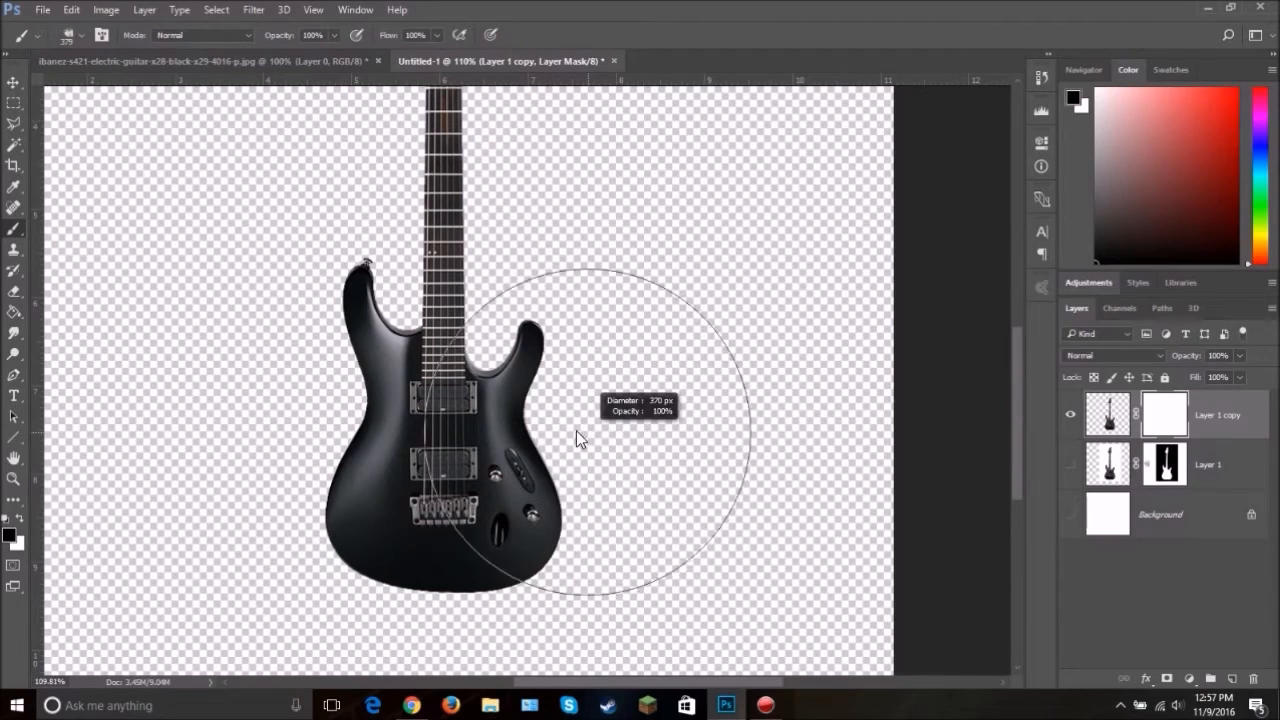
Step: Paint black particle splatters on Layer 1 copy's mask along the guitar's left edge and neck
drag(580, 440, 680, 600)
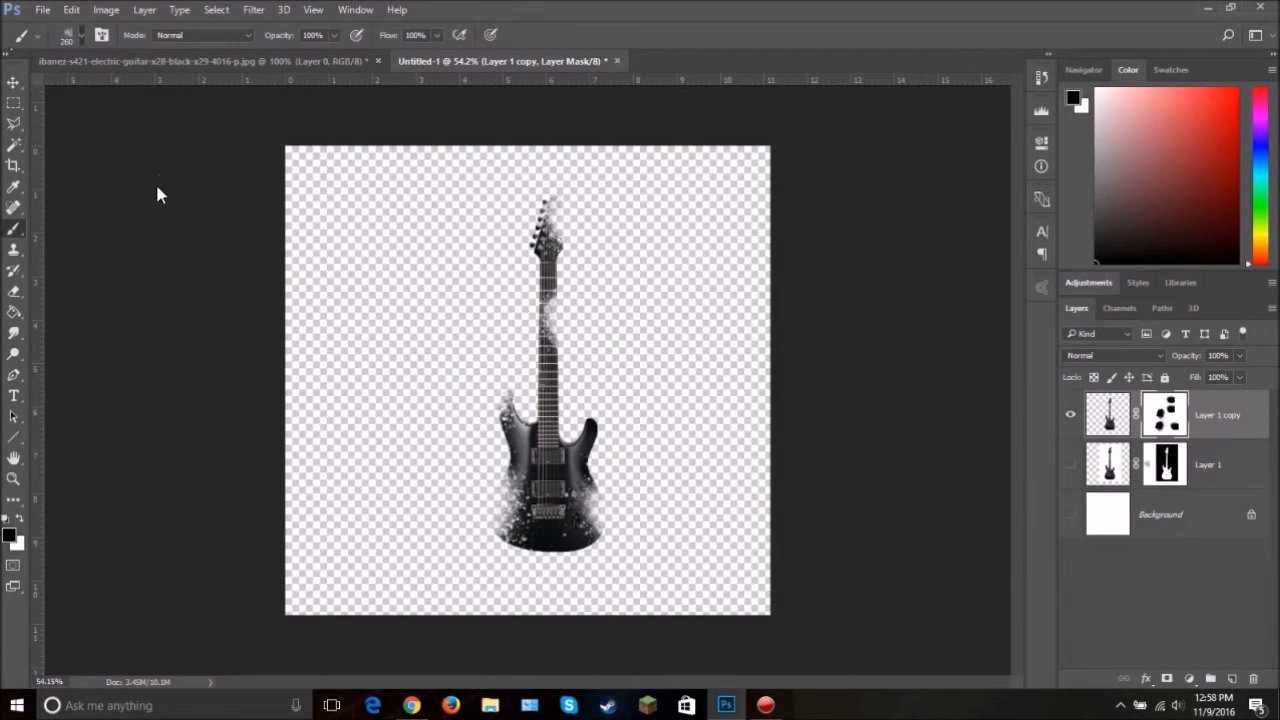
click(29, 35)
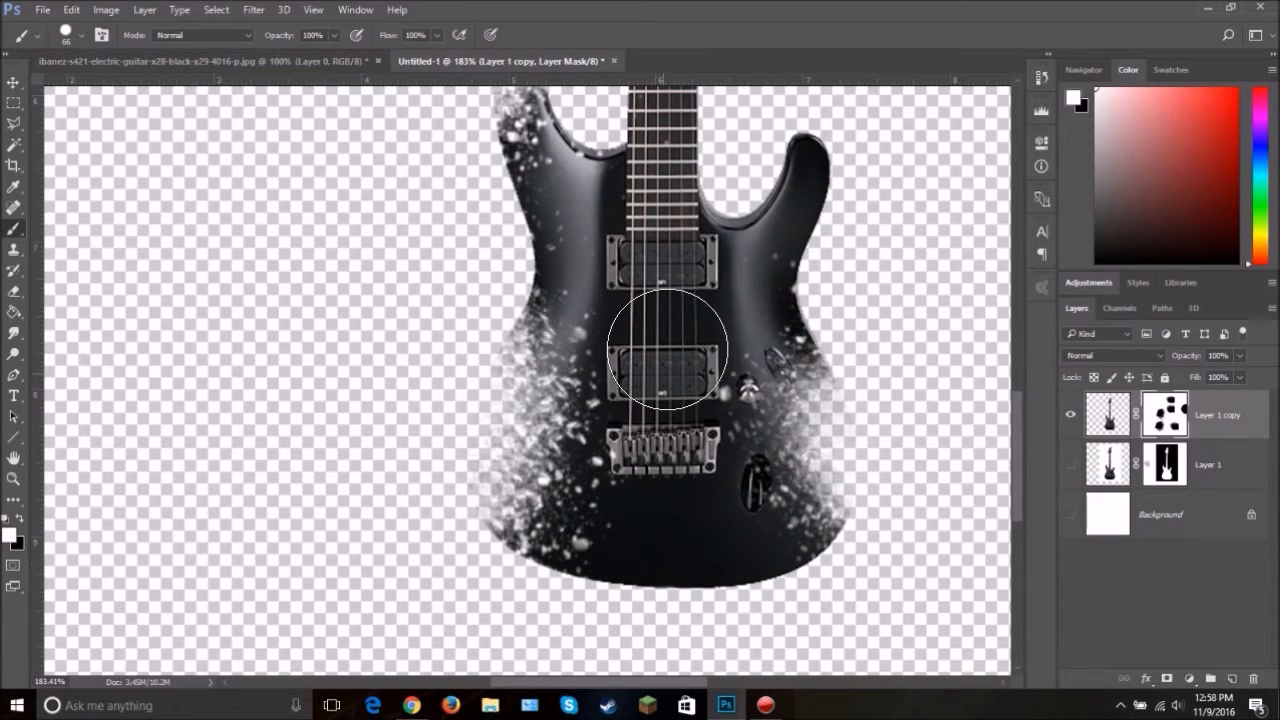
mouse_move(723, 165)
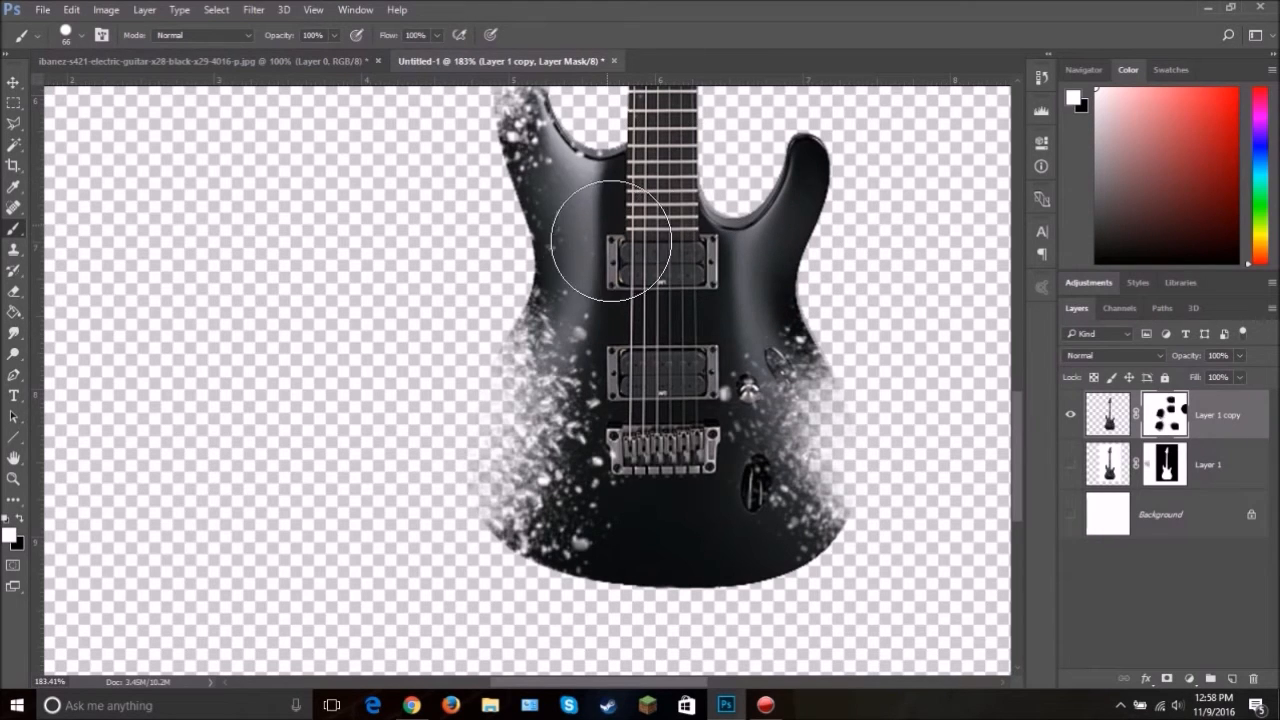
mouse_move(640, 320)
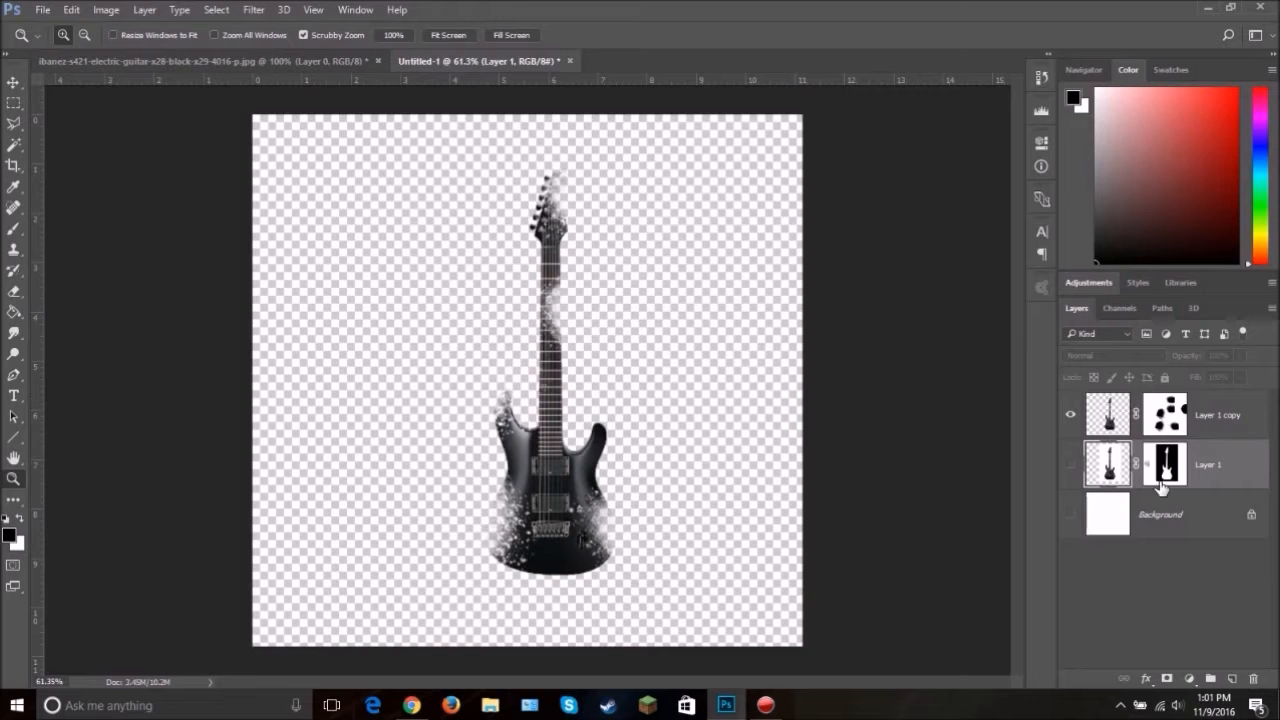
mouse_move(1238, 463)
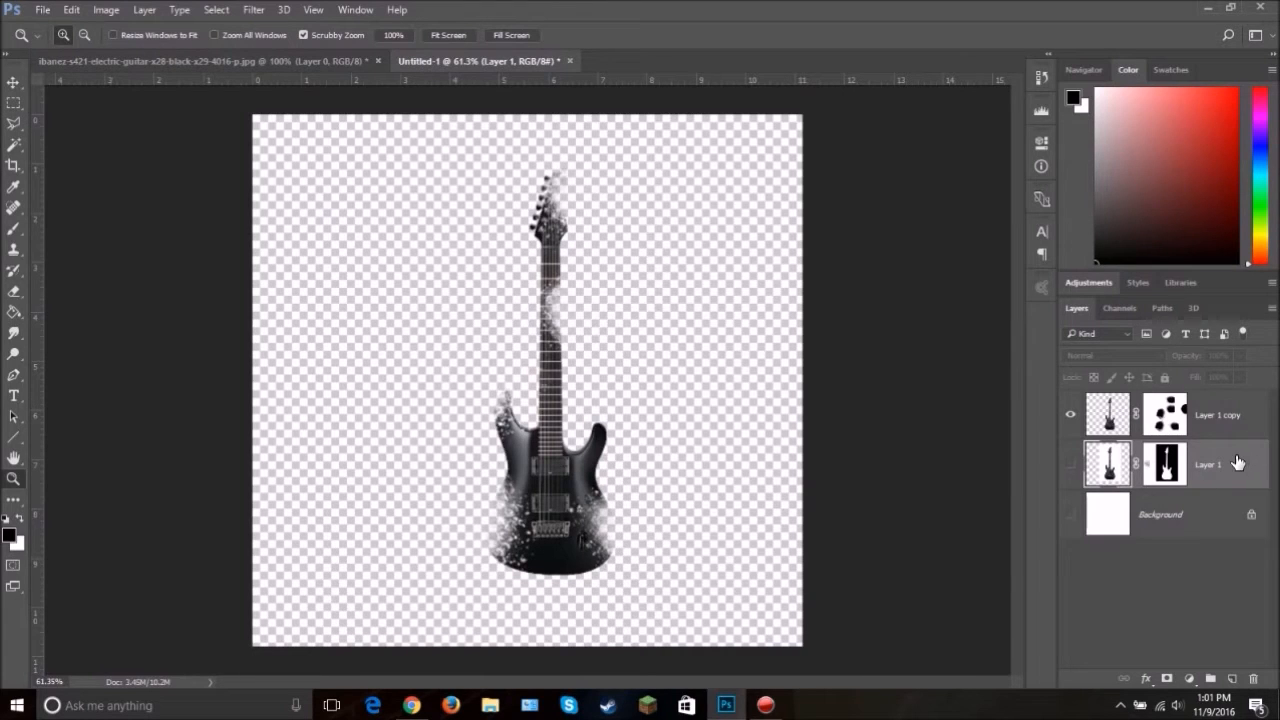
Step: Duplicate Layer 1 without its mask as a visible Layer 1 copy 2
right_click(1164, 463)
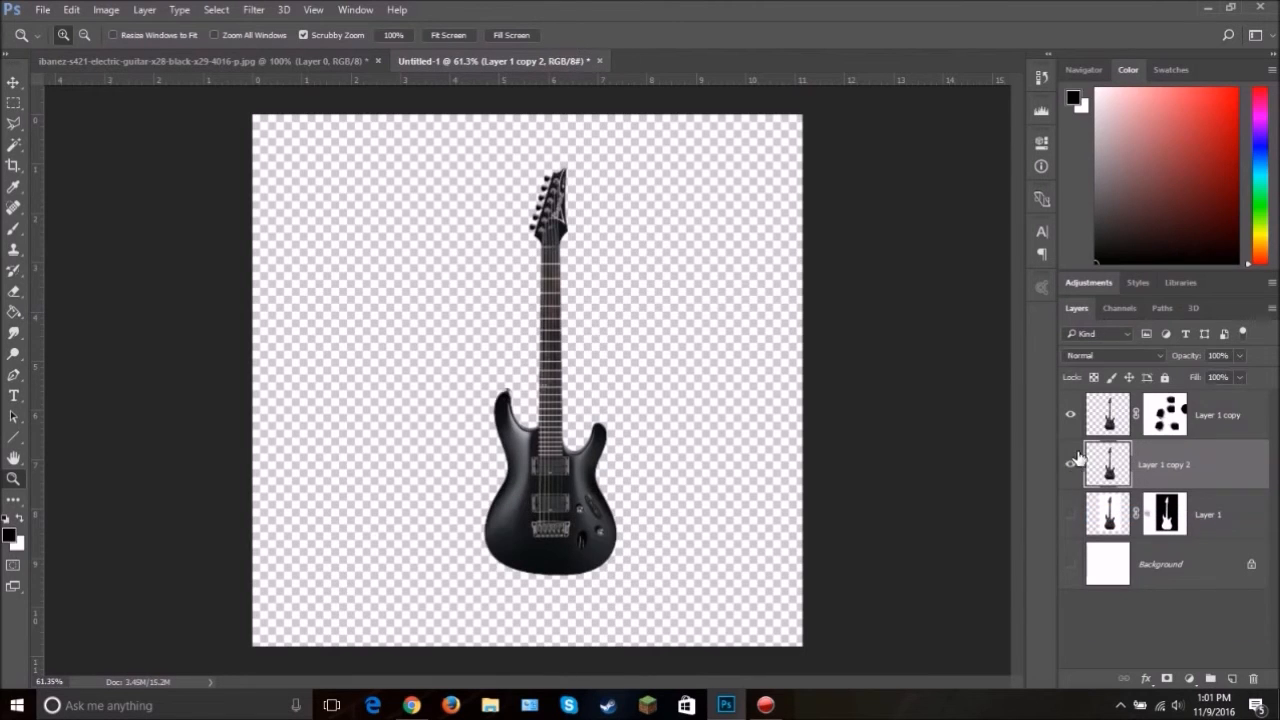
click(253, 9)
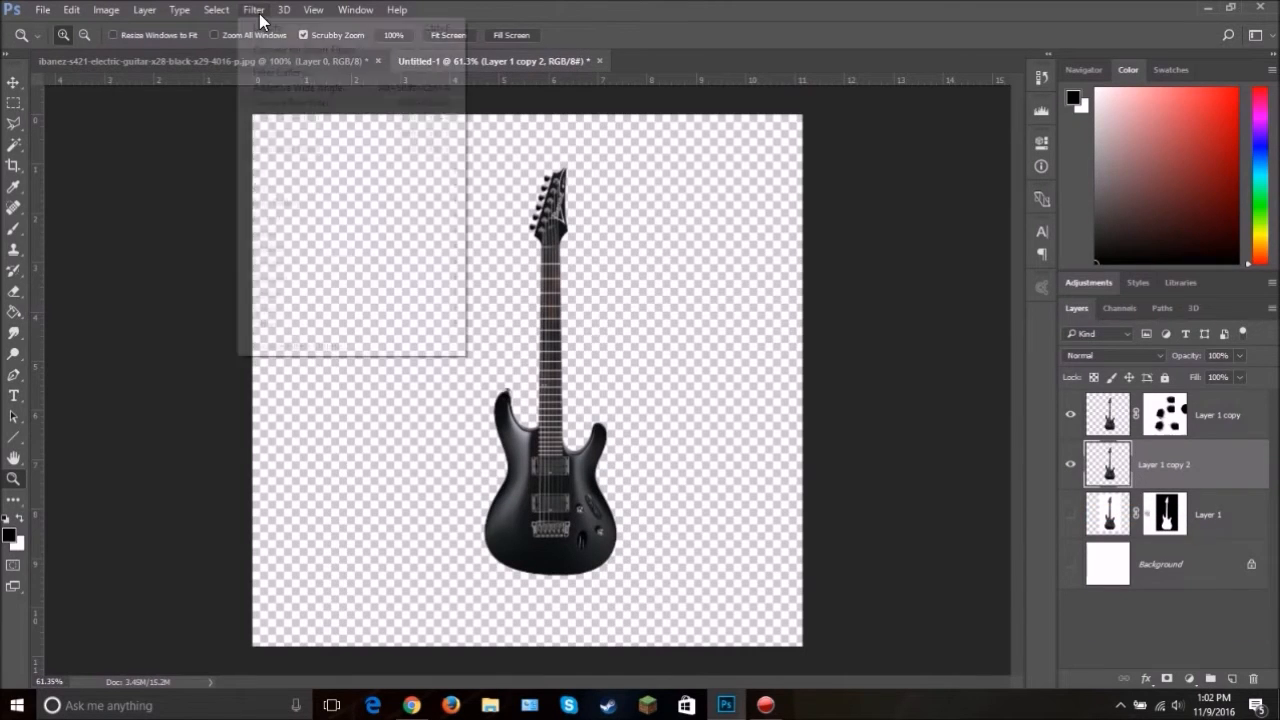
click(253, 9)
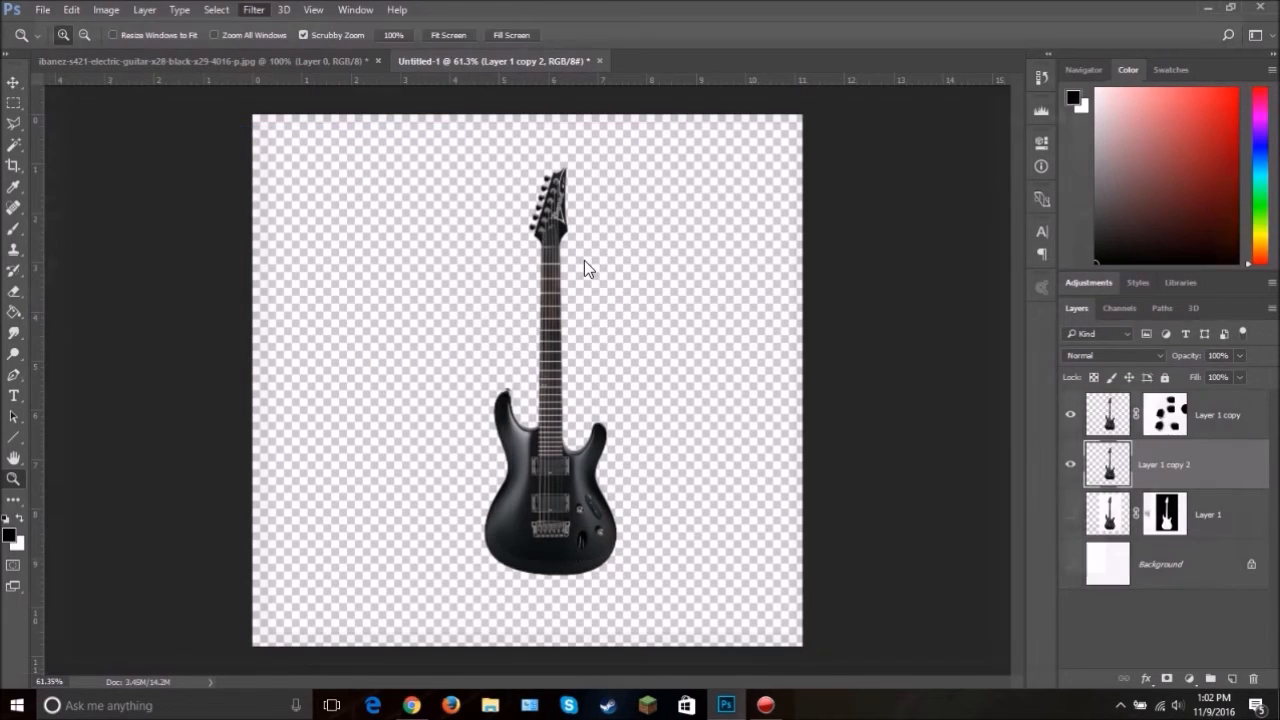
click(253, 9)
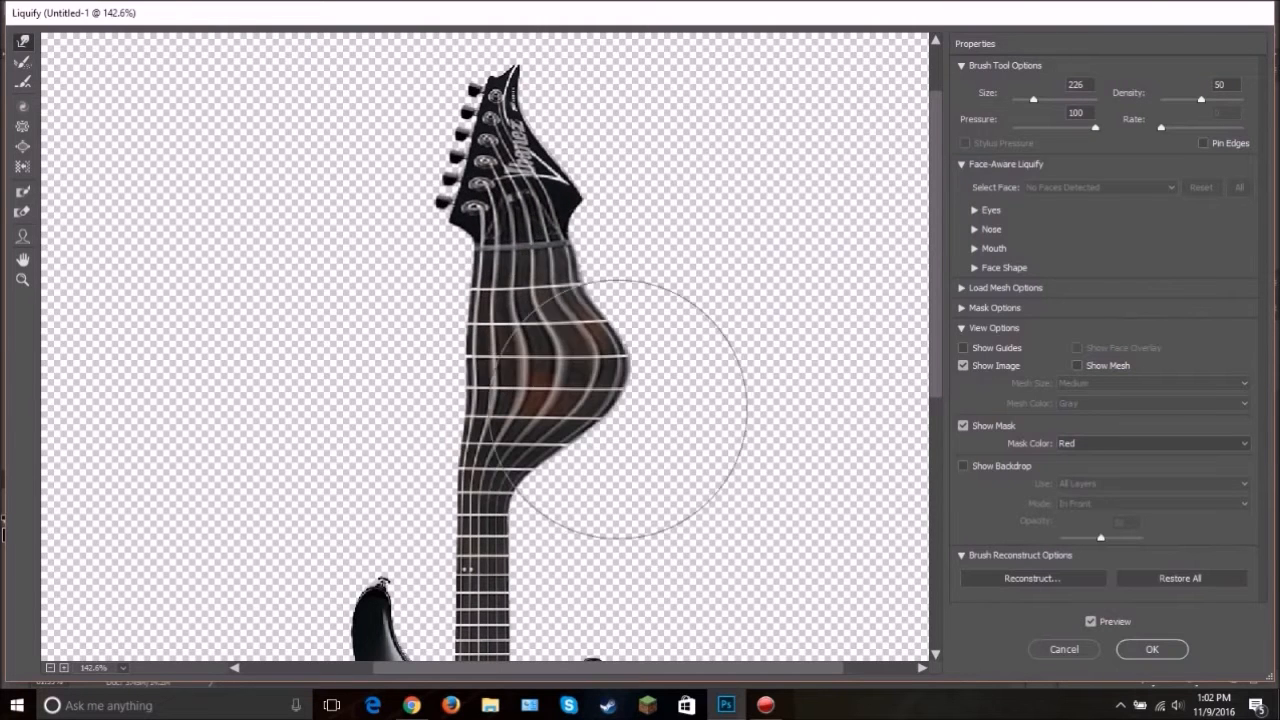
Step: Liquify Layer 1 copy 2 with Forward Warp size 226, bulging the neck and smearing the body
drag(615, 410, 555, 300)
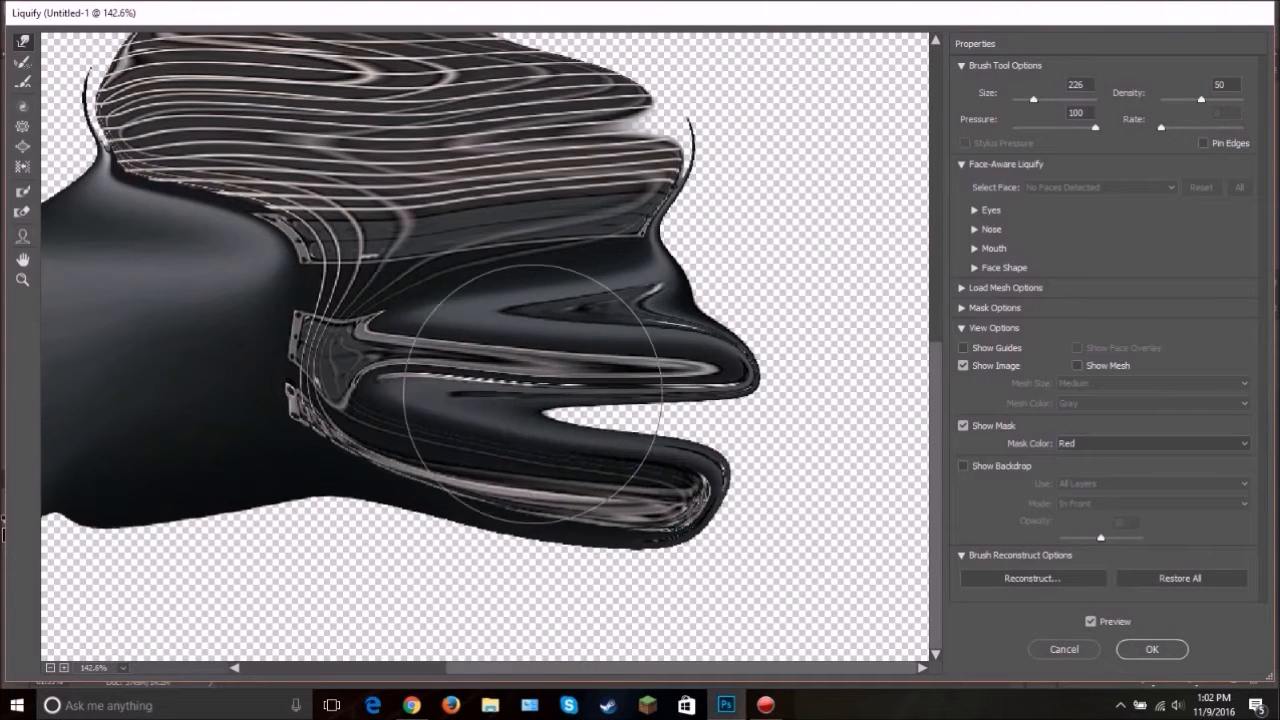
drag(530, 400, 390, 500)
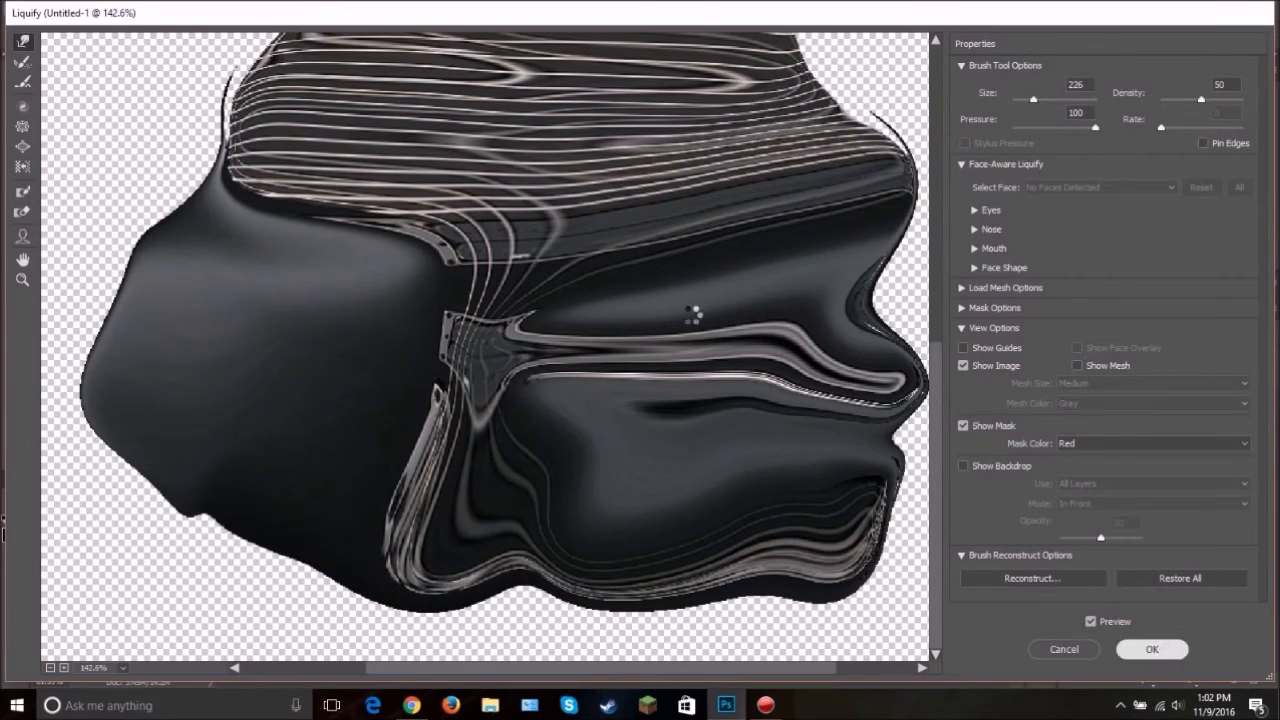
click(1151, 649)
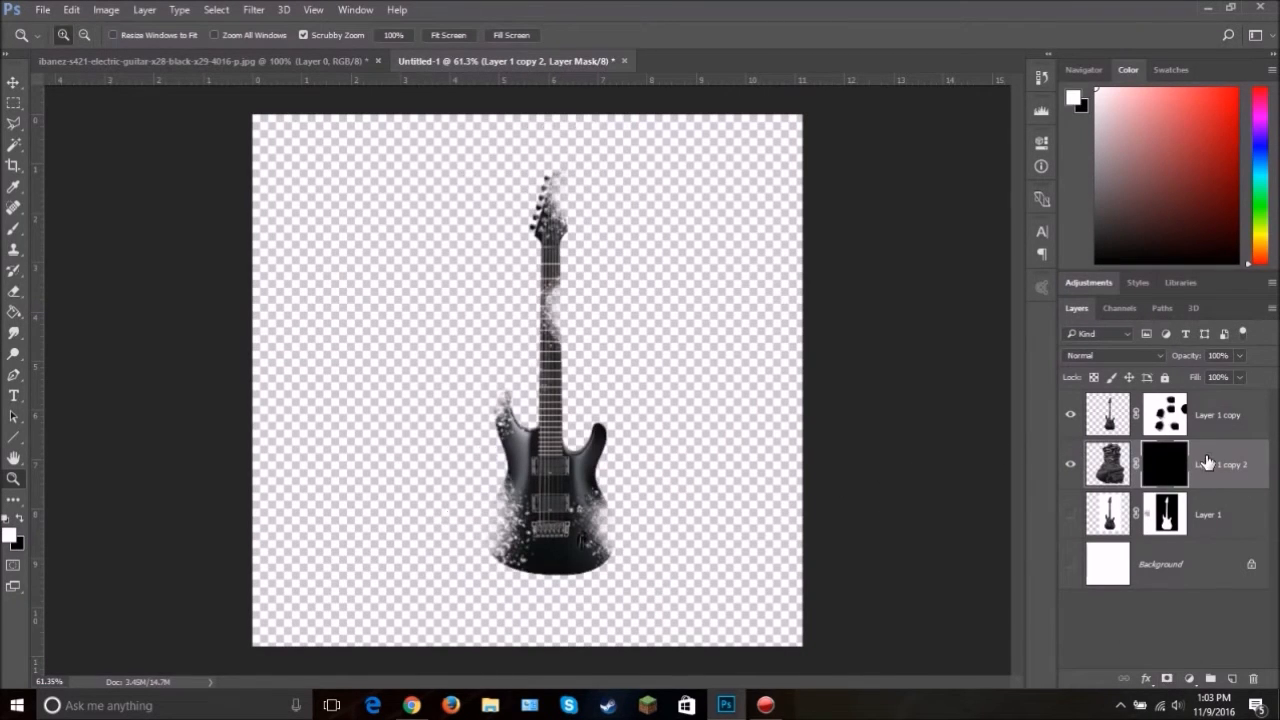
mouse_move(603, 403)
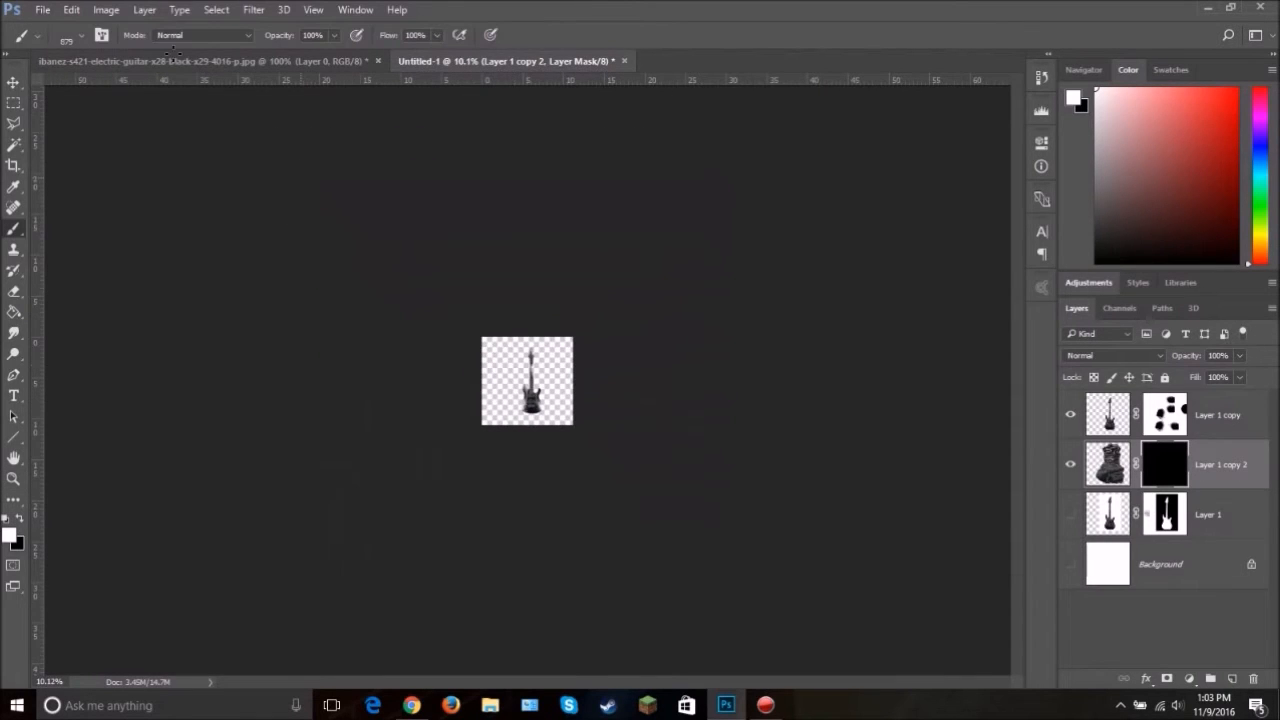
Step: Add a black layer mask to Layer 1 copy 2, hiding the warped guitar
click(66, 35)
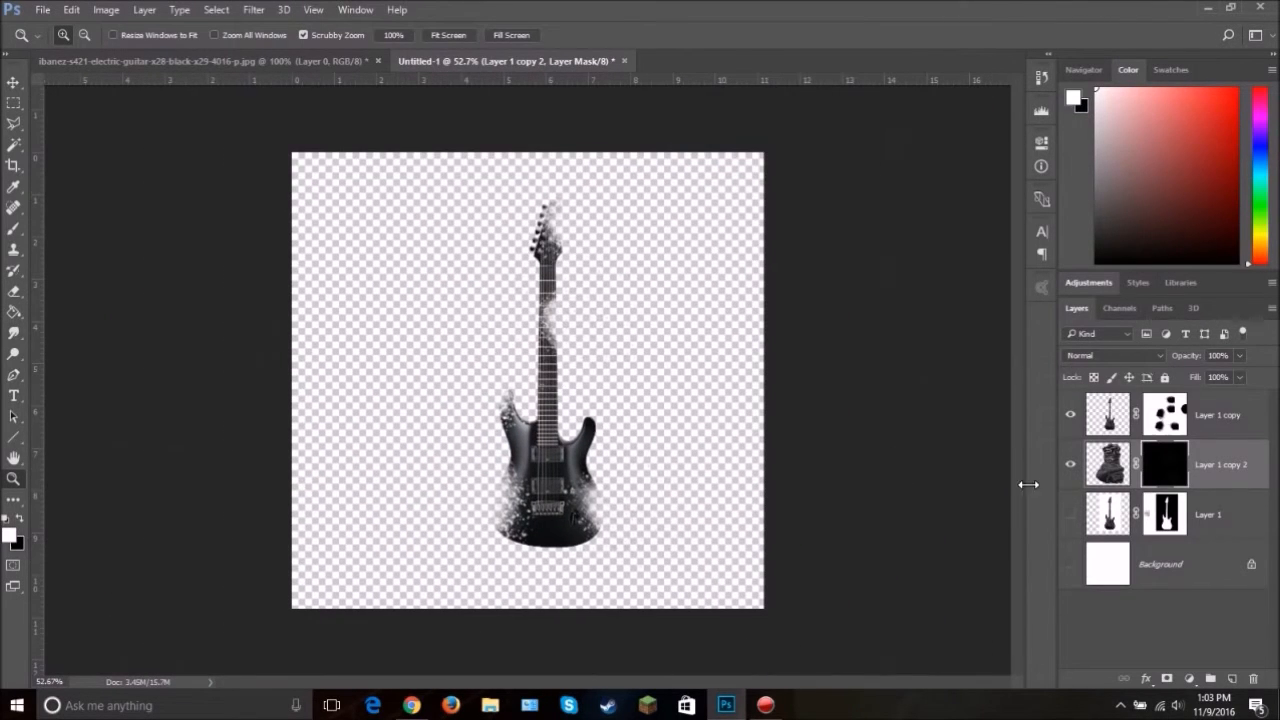
Step: Select and show the Background layer and set the foreground colour to #c9c9c9
click(1160, 563)
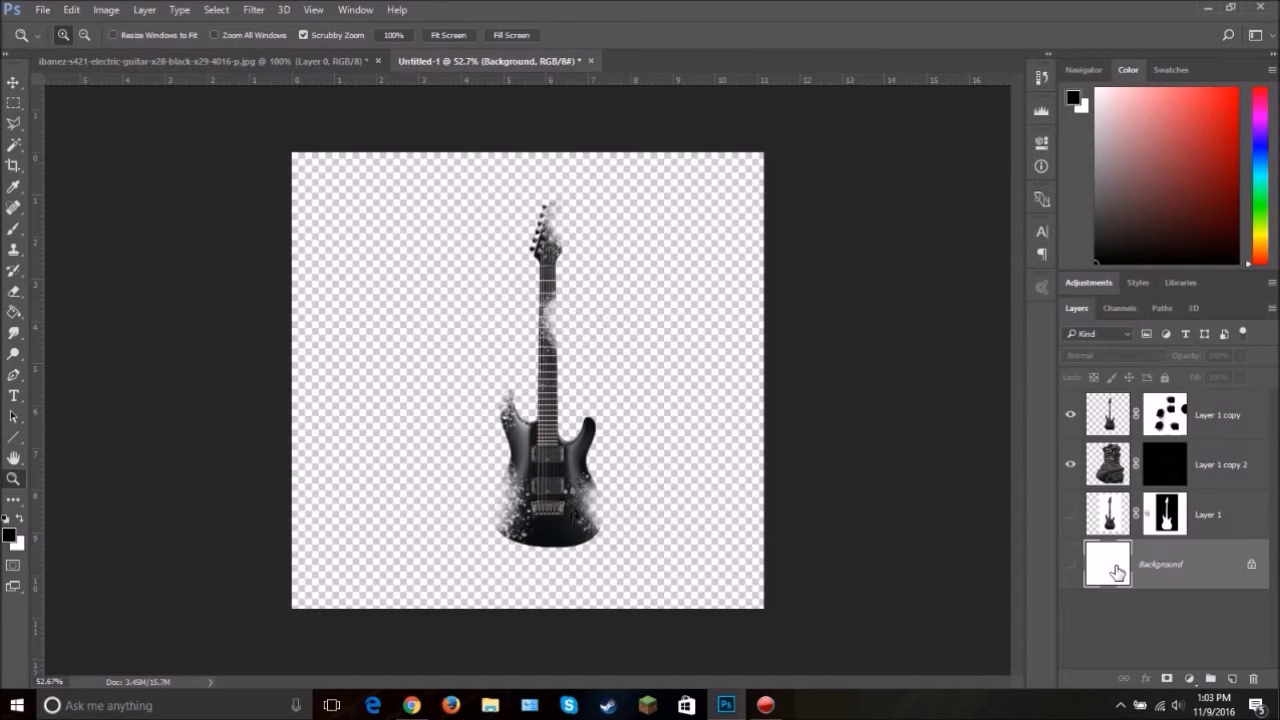
click(1070, 563)
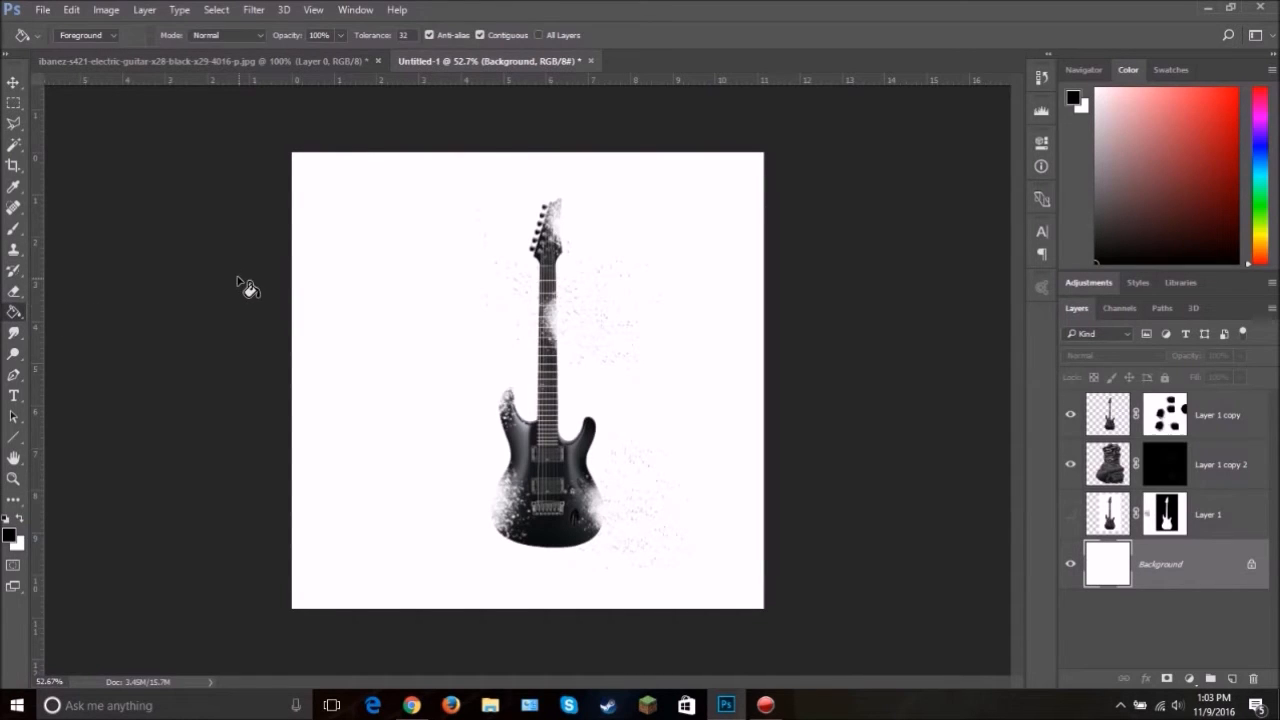
click(14, 310)
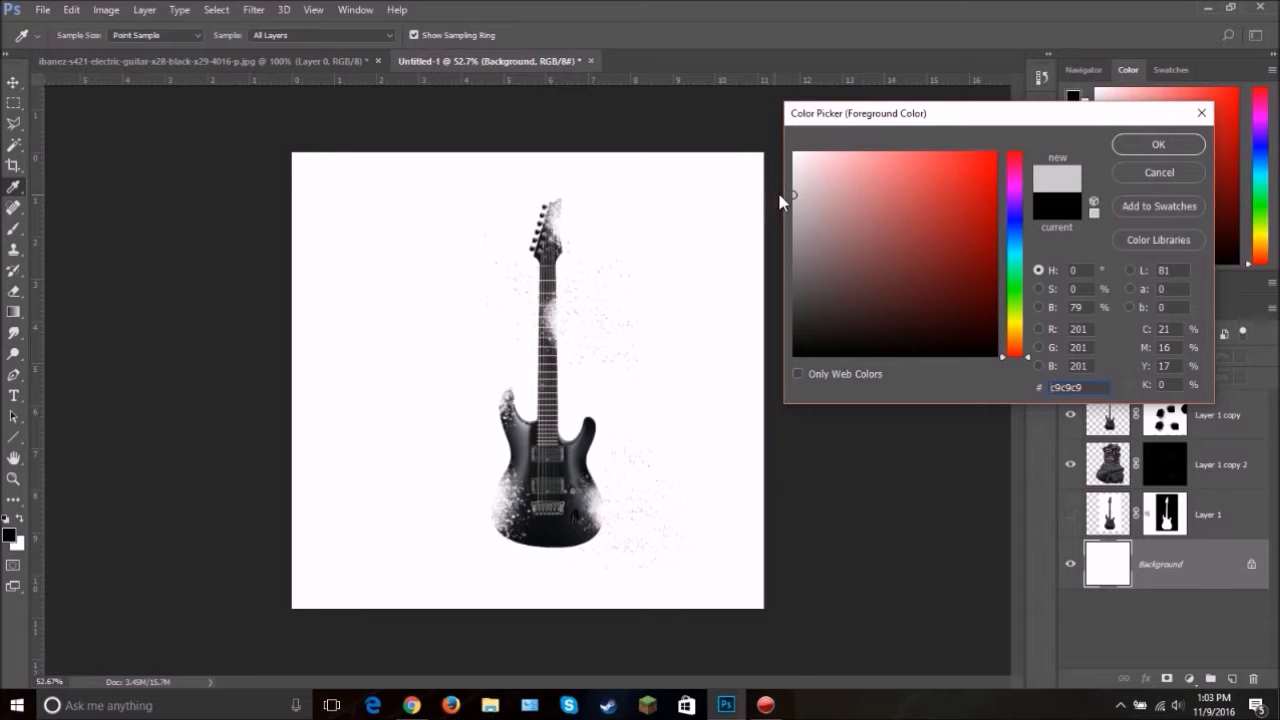
click(1157, 144)
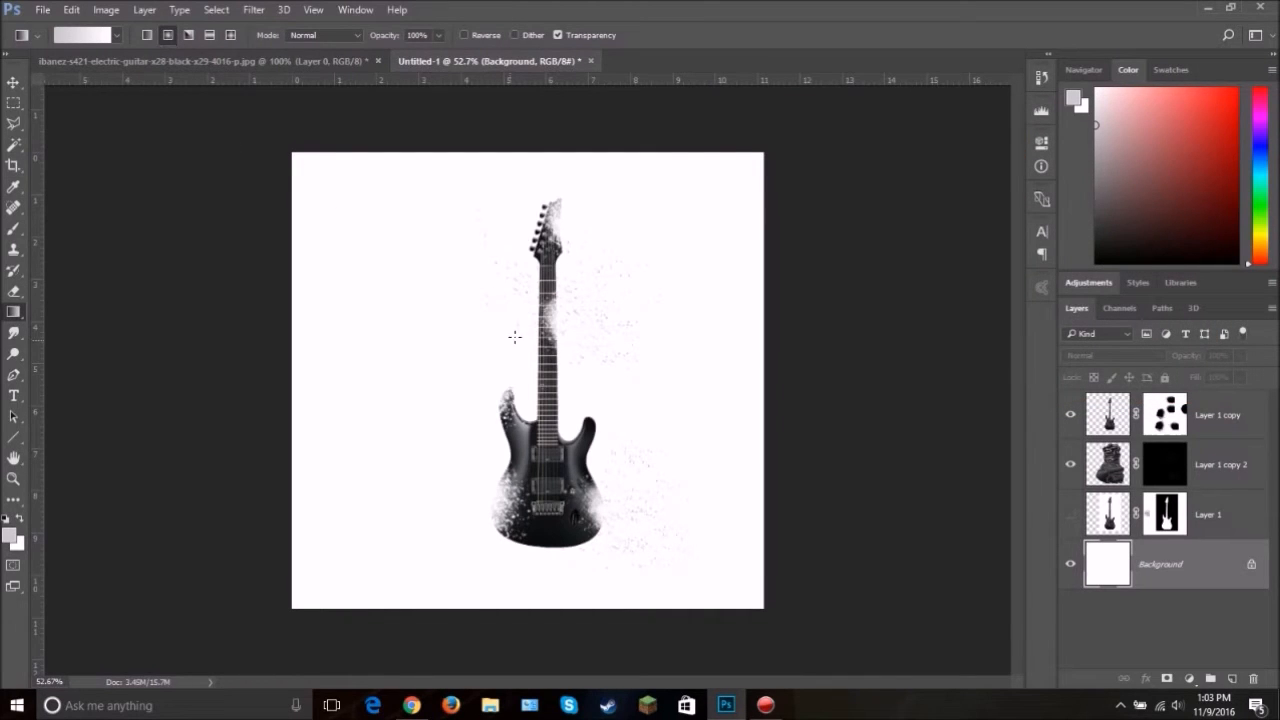
Step: Fill the Background with a reversed radial gradient, light centre fading to gray edges
drag(537, 364, 795, 623)
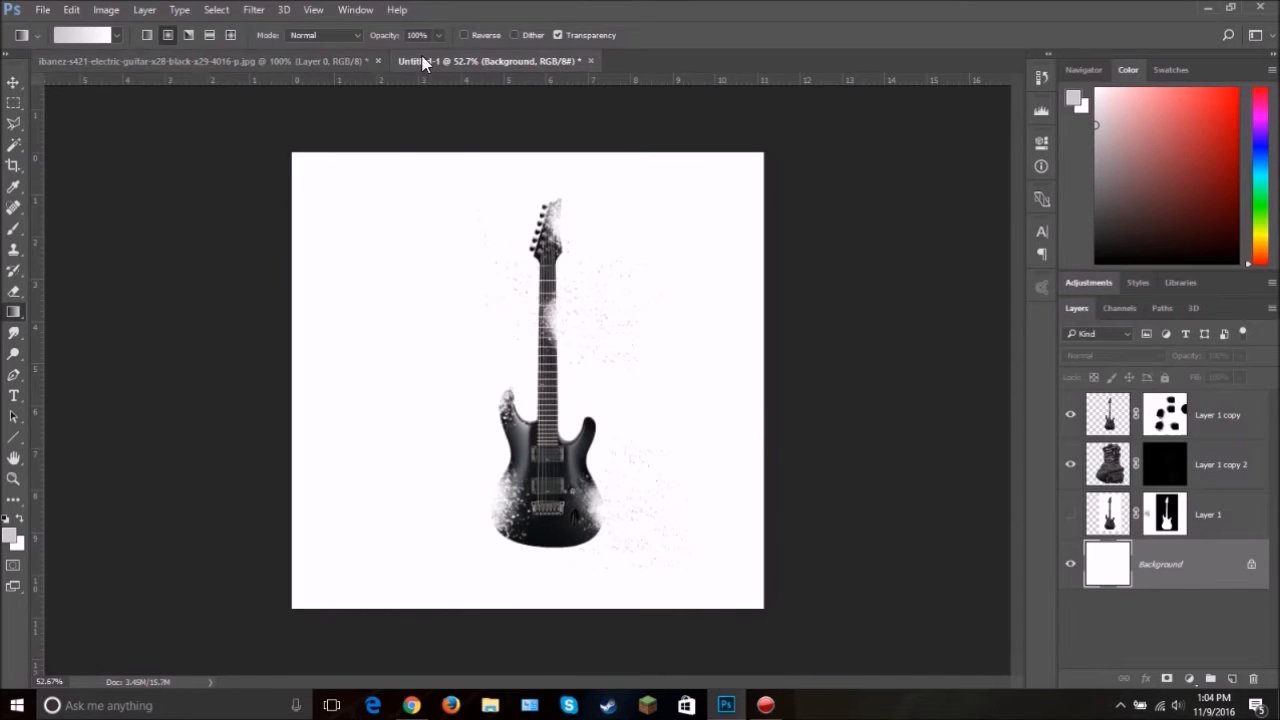
click(463, 35)
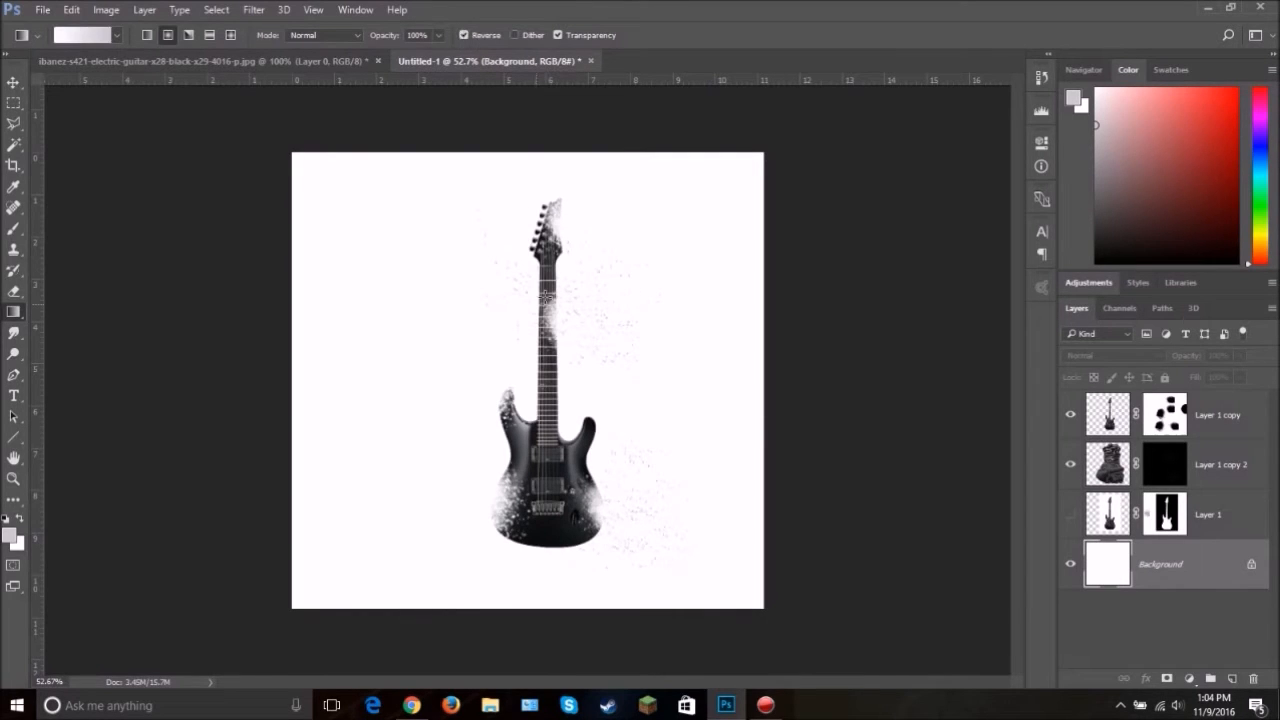
drag(540, 335, 730, 585)
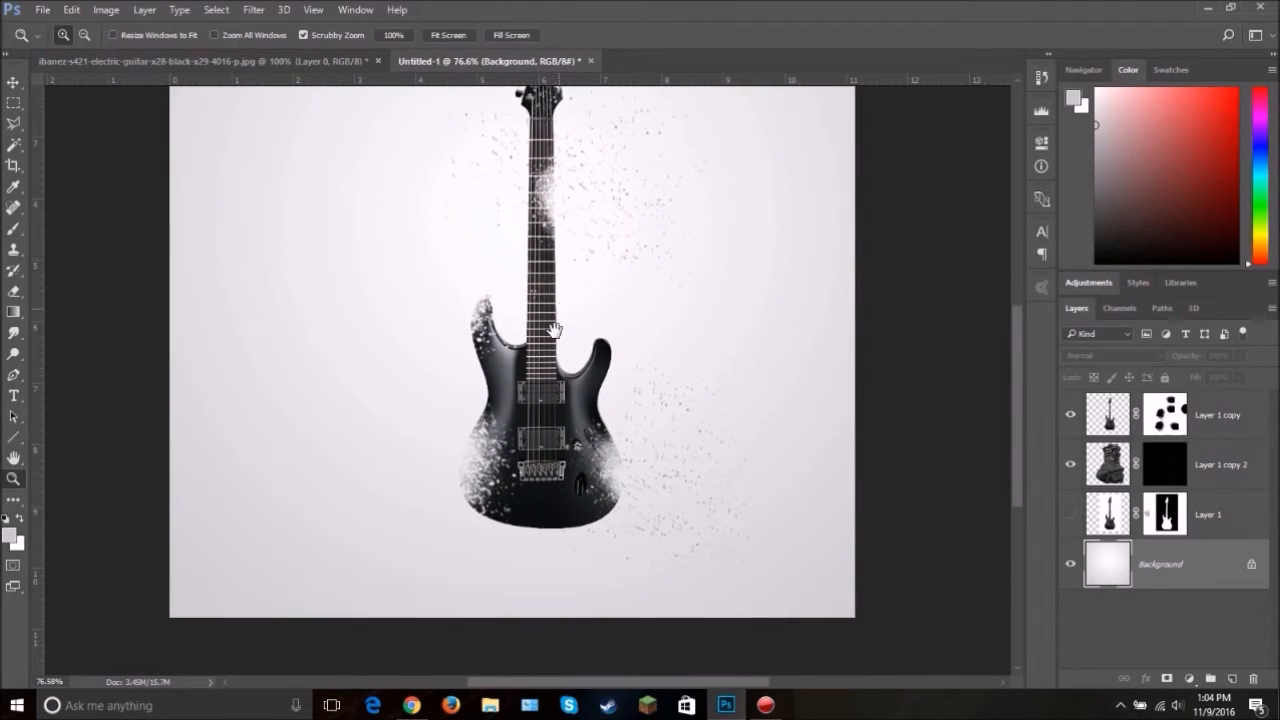
click(1164, 463)
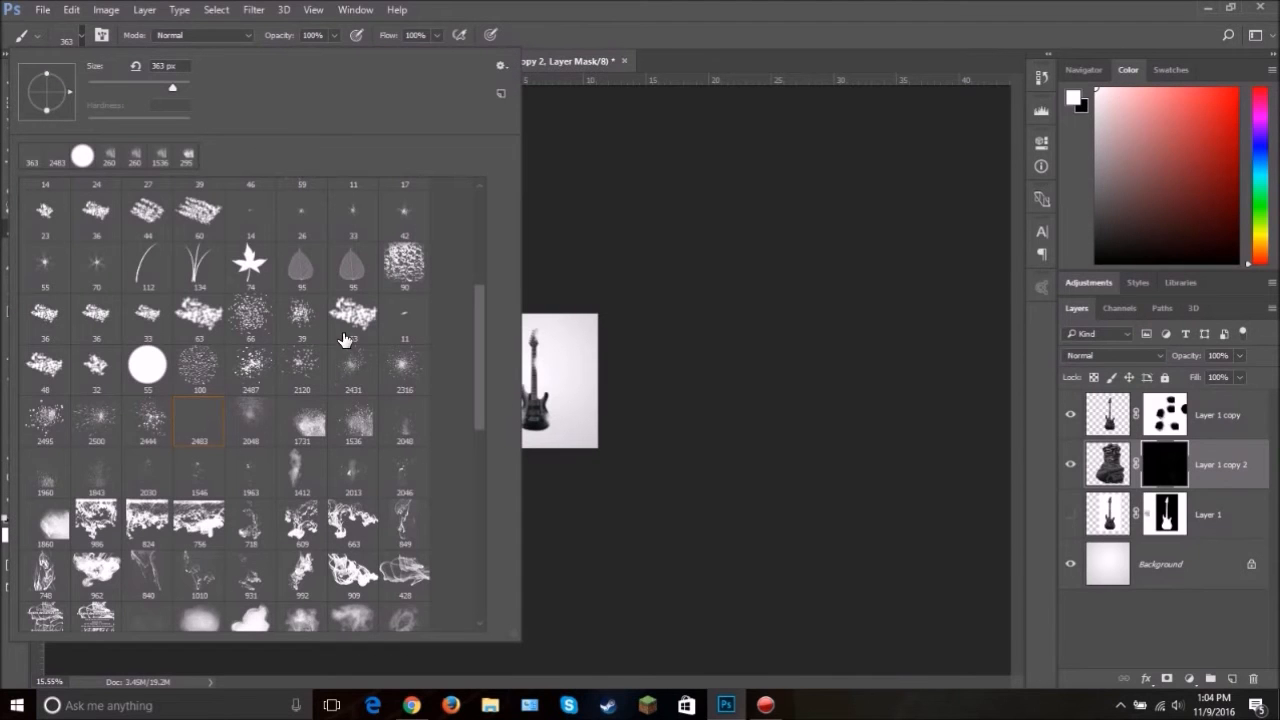
Step: Paint dark particle fragments around the guitar's neck and body on Layer 1 copy 2's mask with a particle brush
click(404, 365)
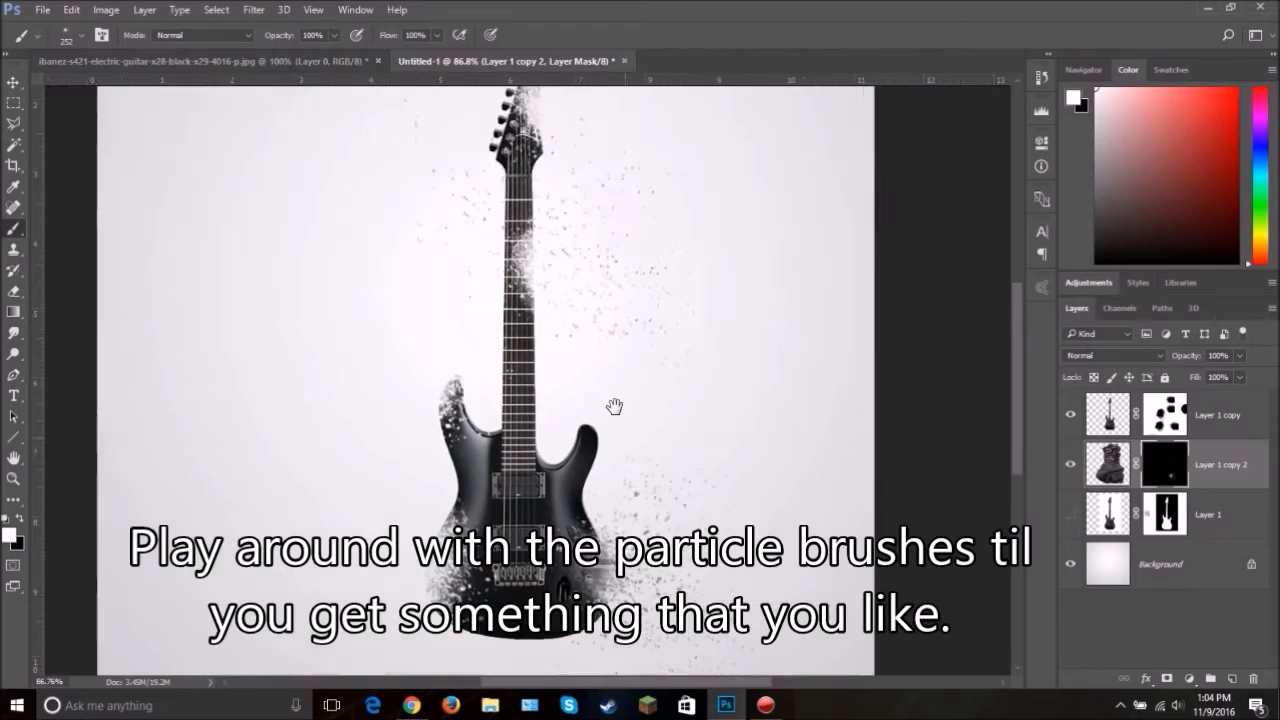
click(44, 35)
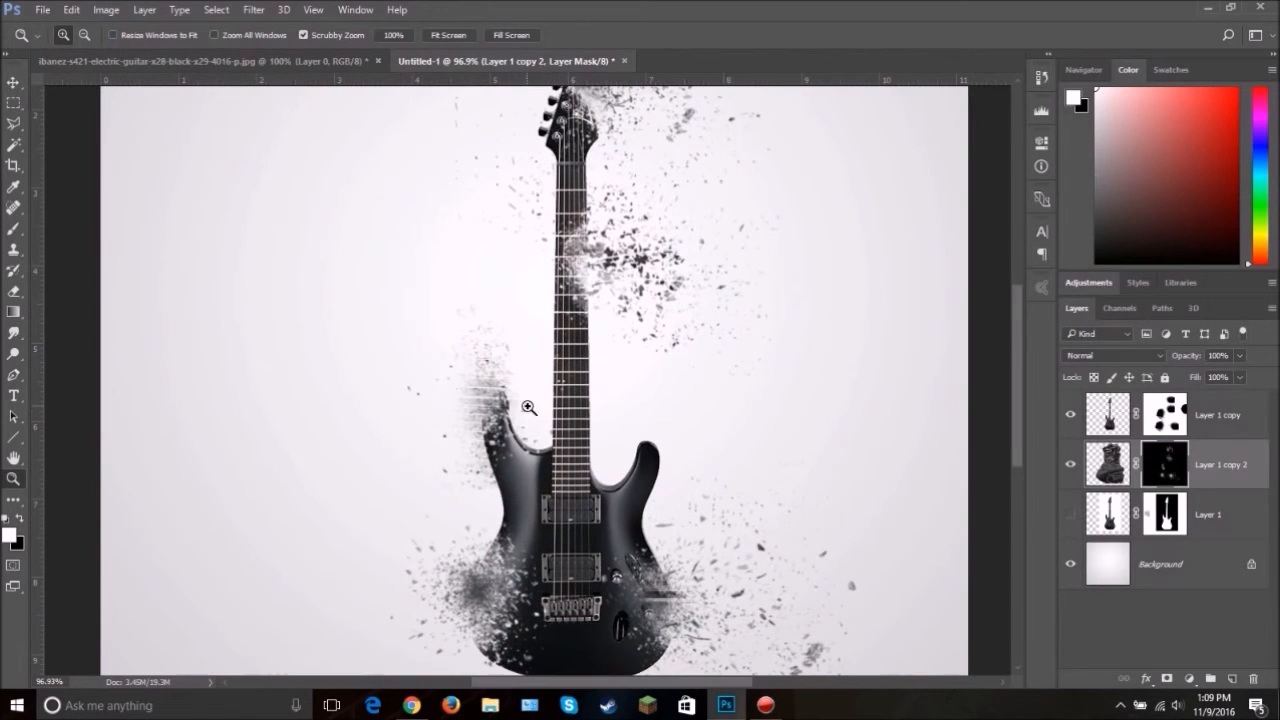
mouse_move(336, 304)
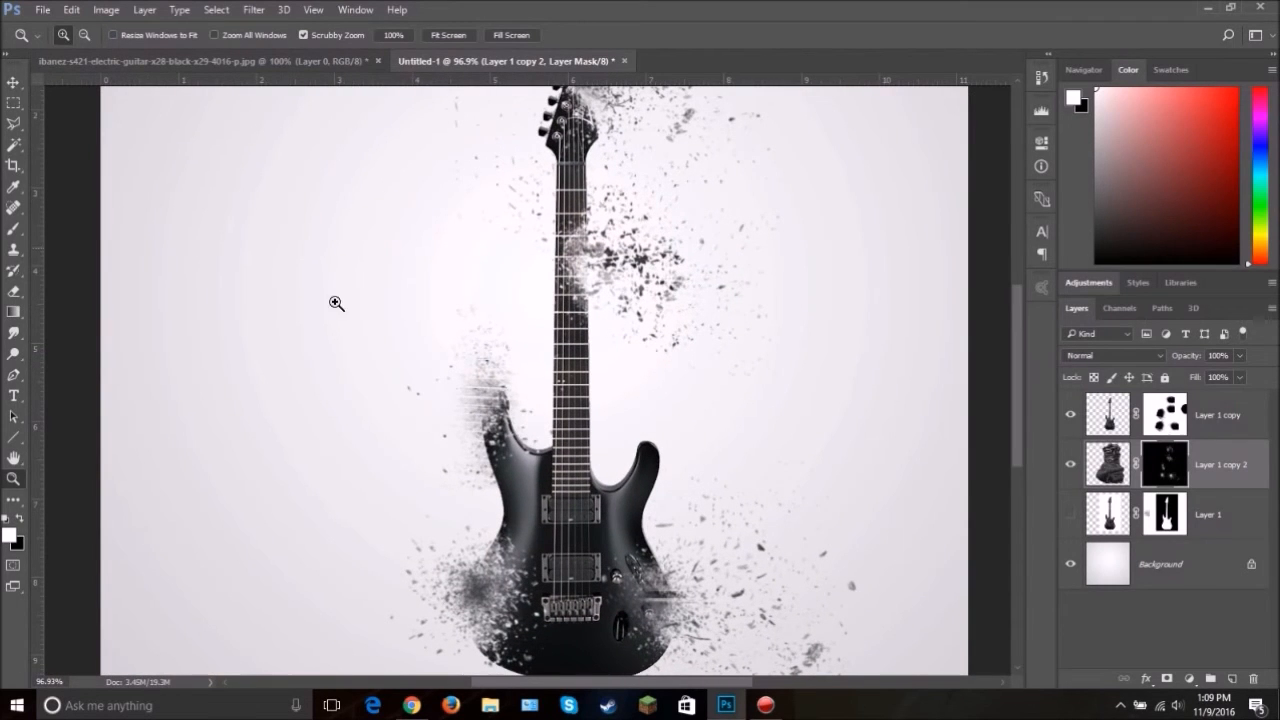
mouse_move(545, 435)
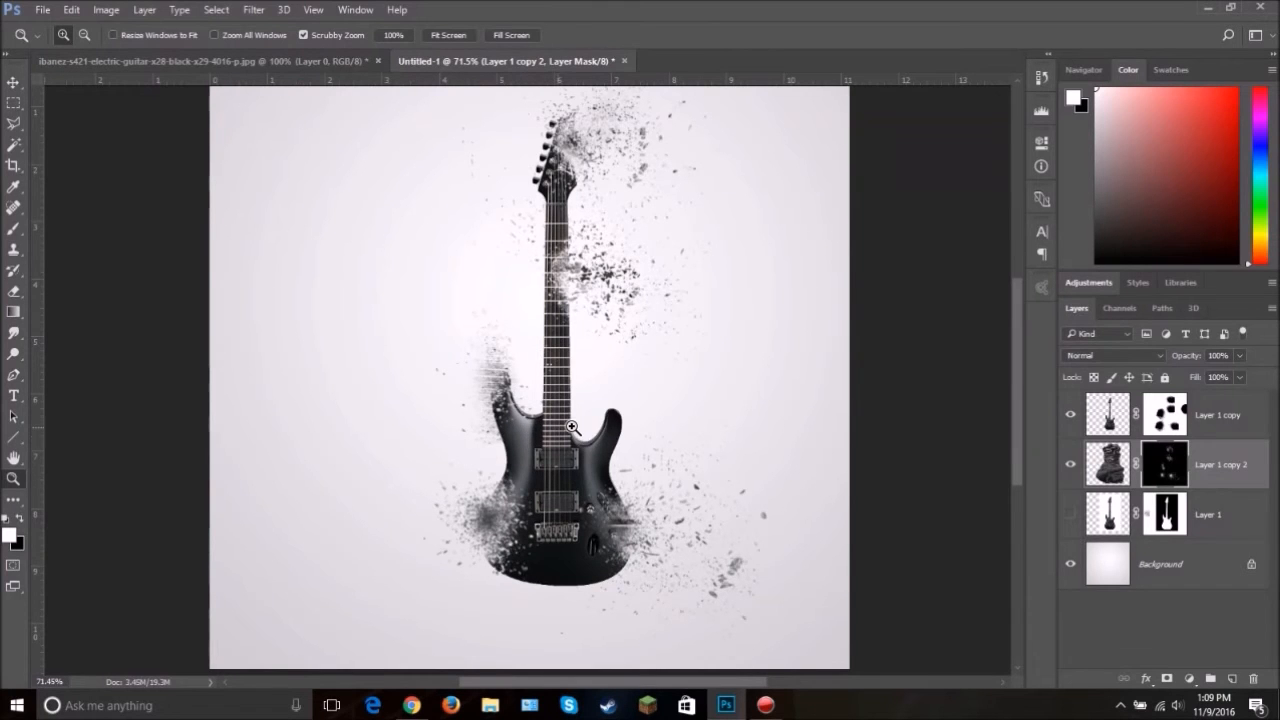
mouse_move(630, 383)
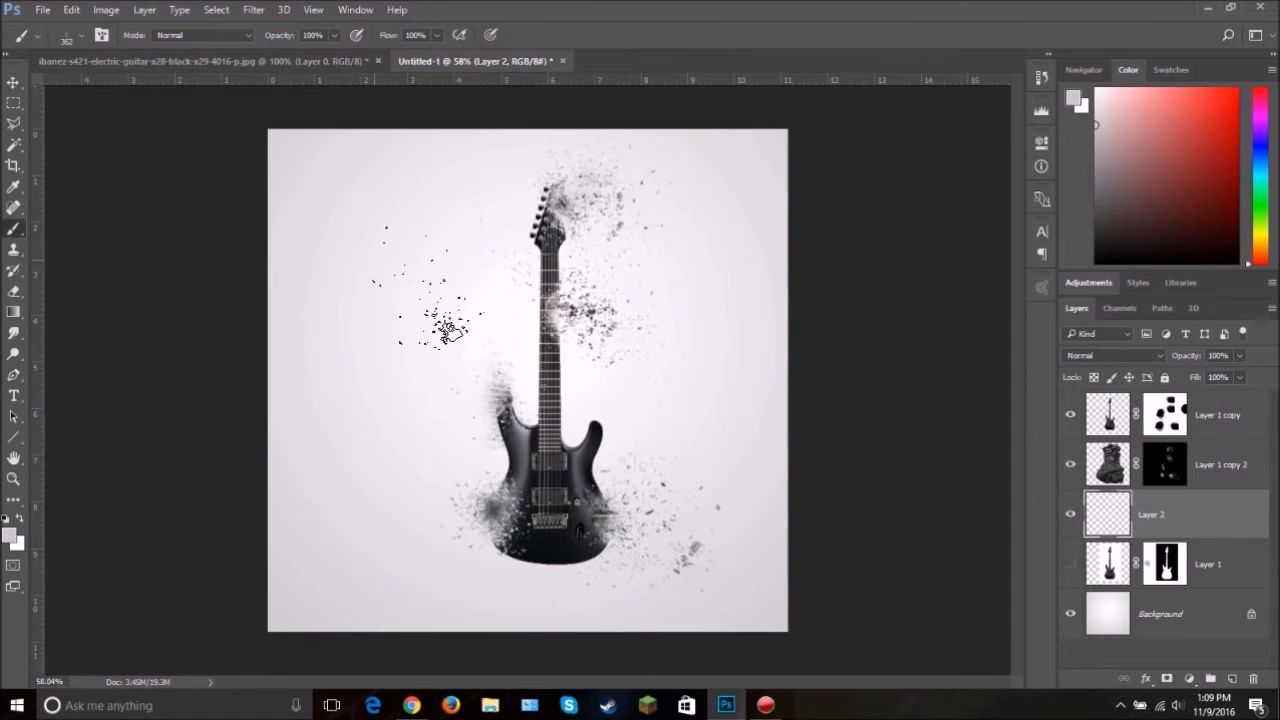
Step: Choose a wispy smoke brush tip and stamp black smoke around the guitar on Layer 2
click(50, 35)
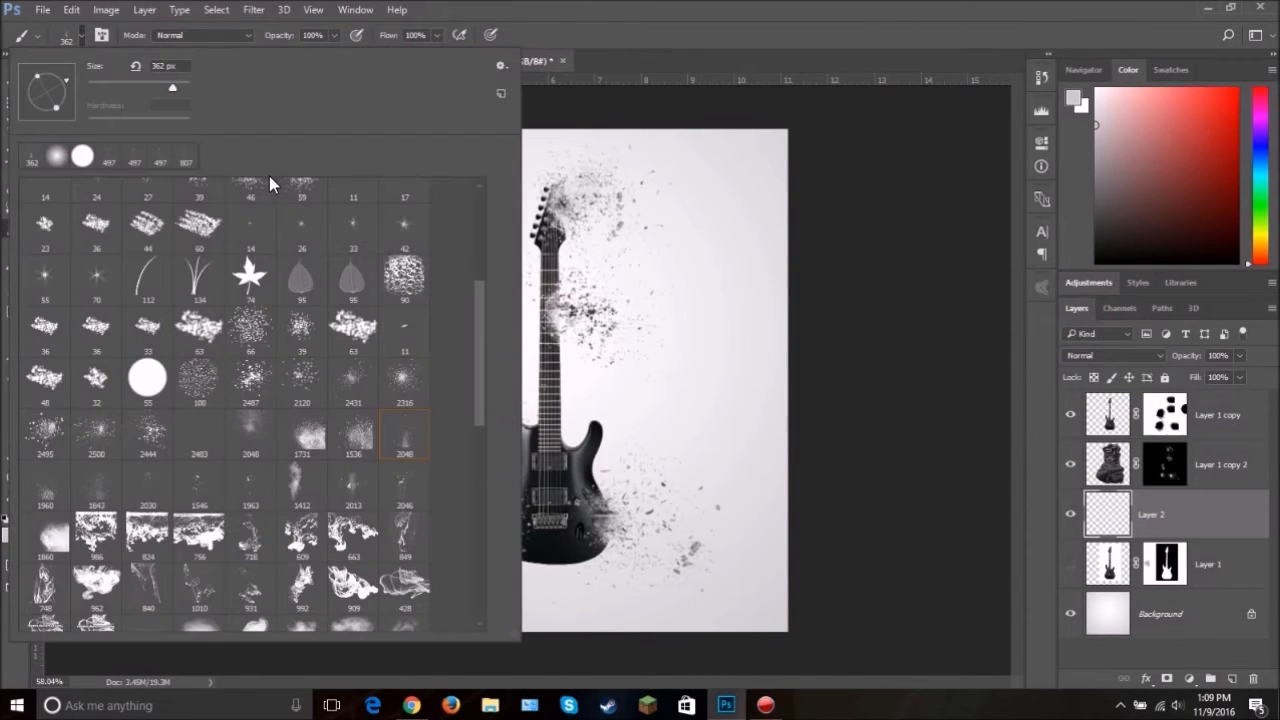
scroll(down, 3)
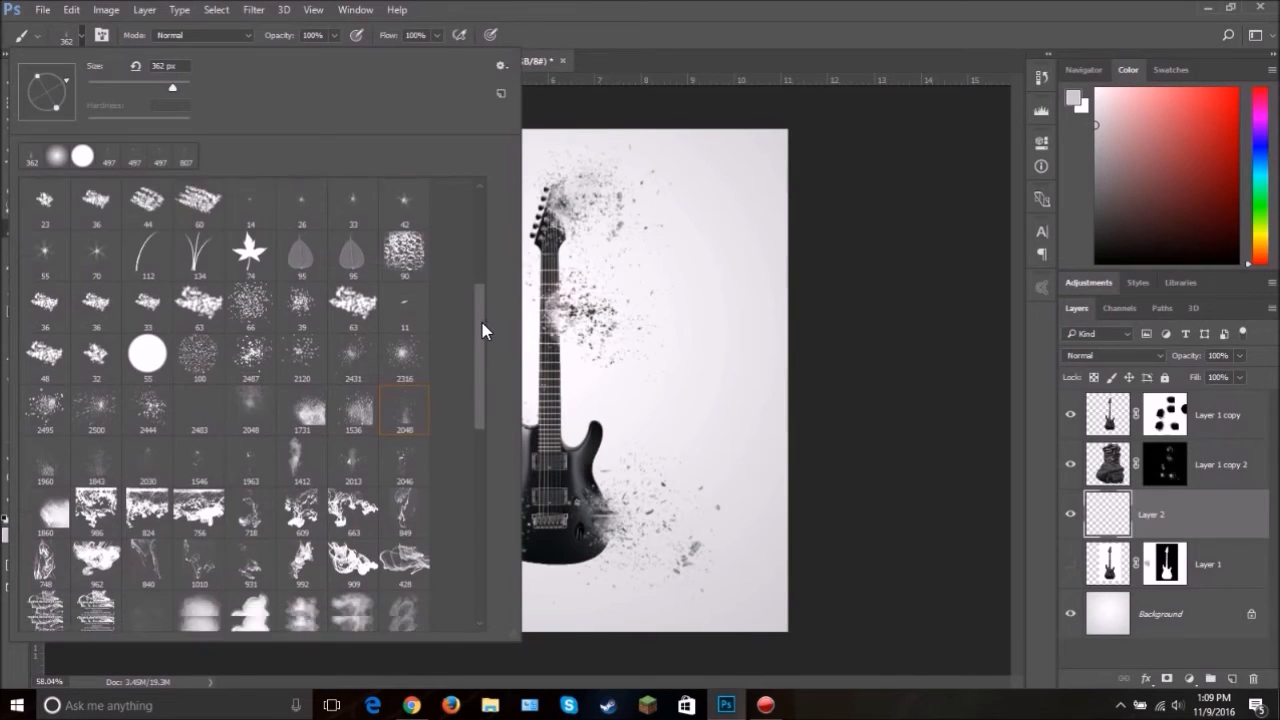
scroll(down, 3)
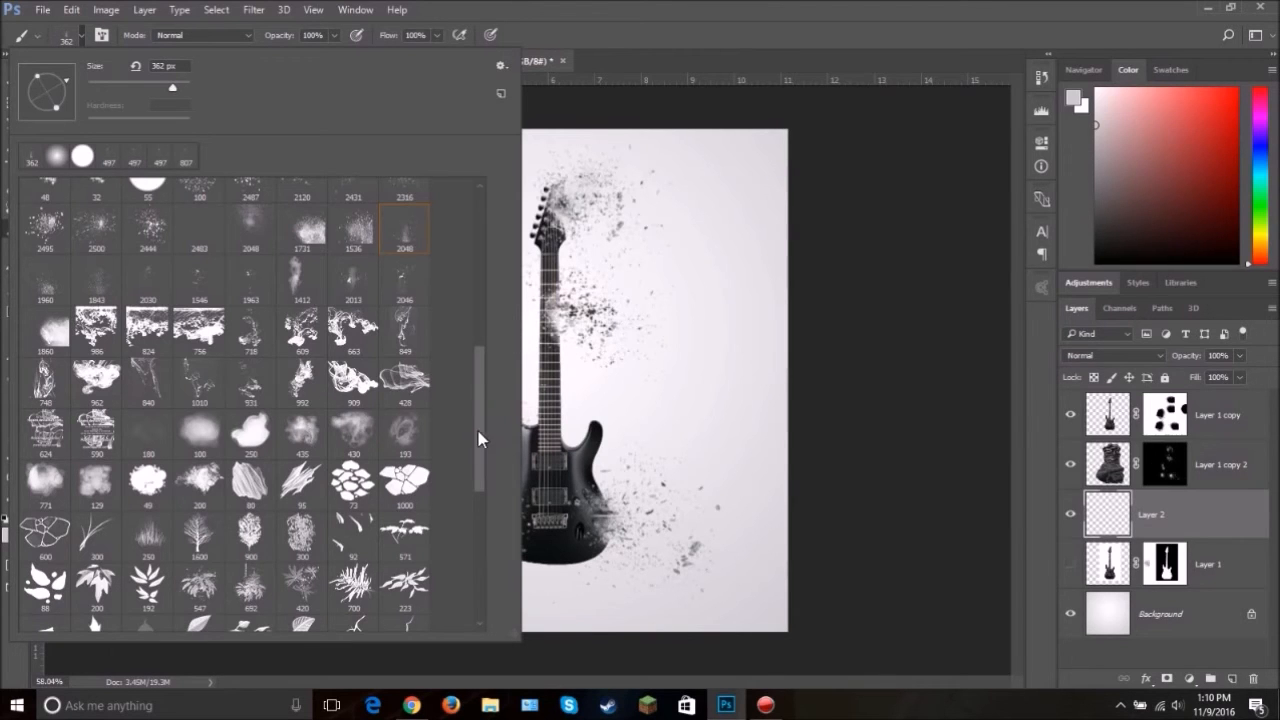
scroll(down, 3)
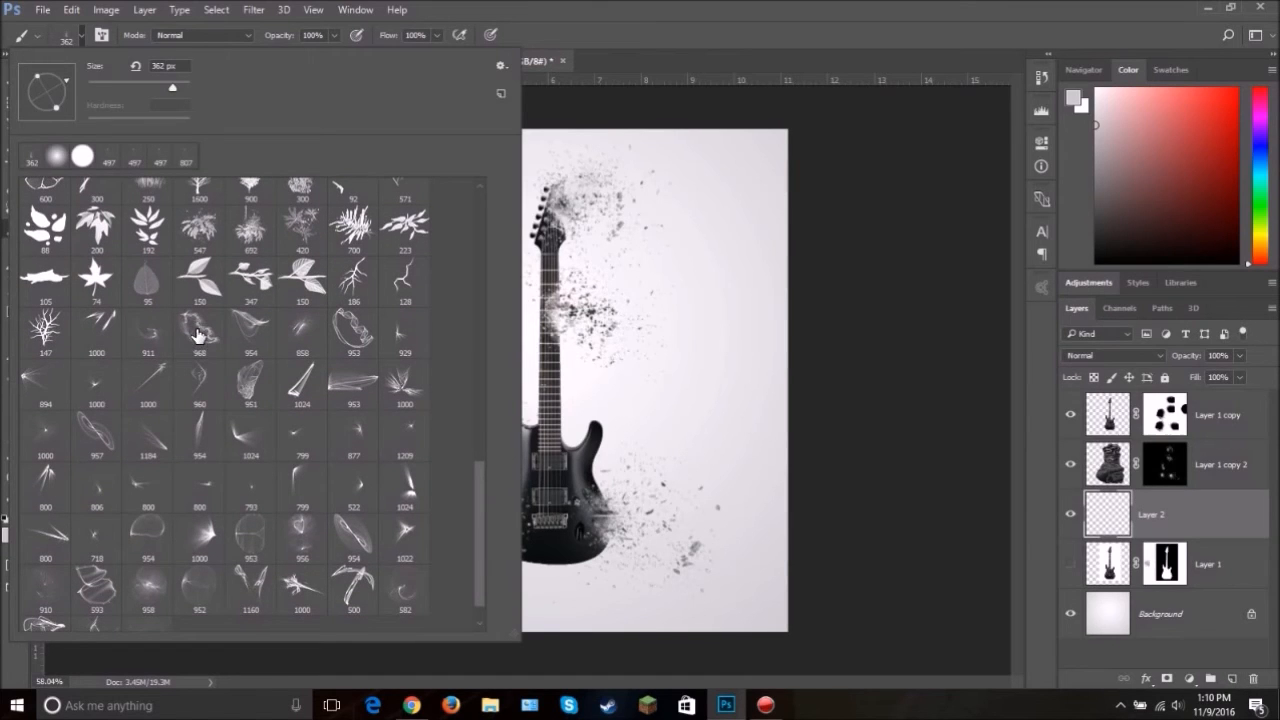
click(199, 333)
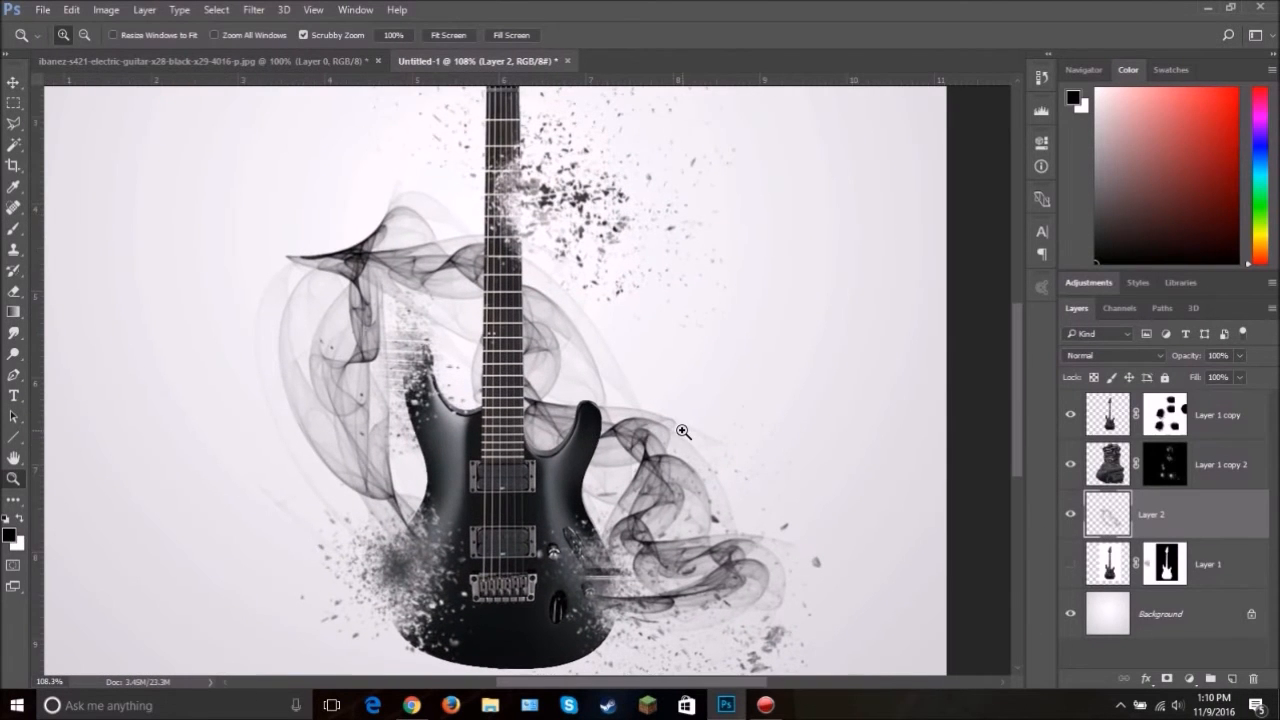
mouse_move(577, 464)
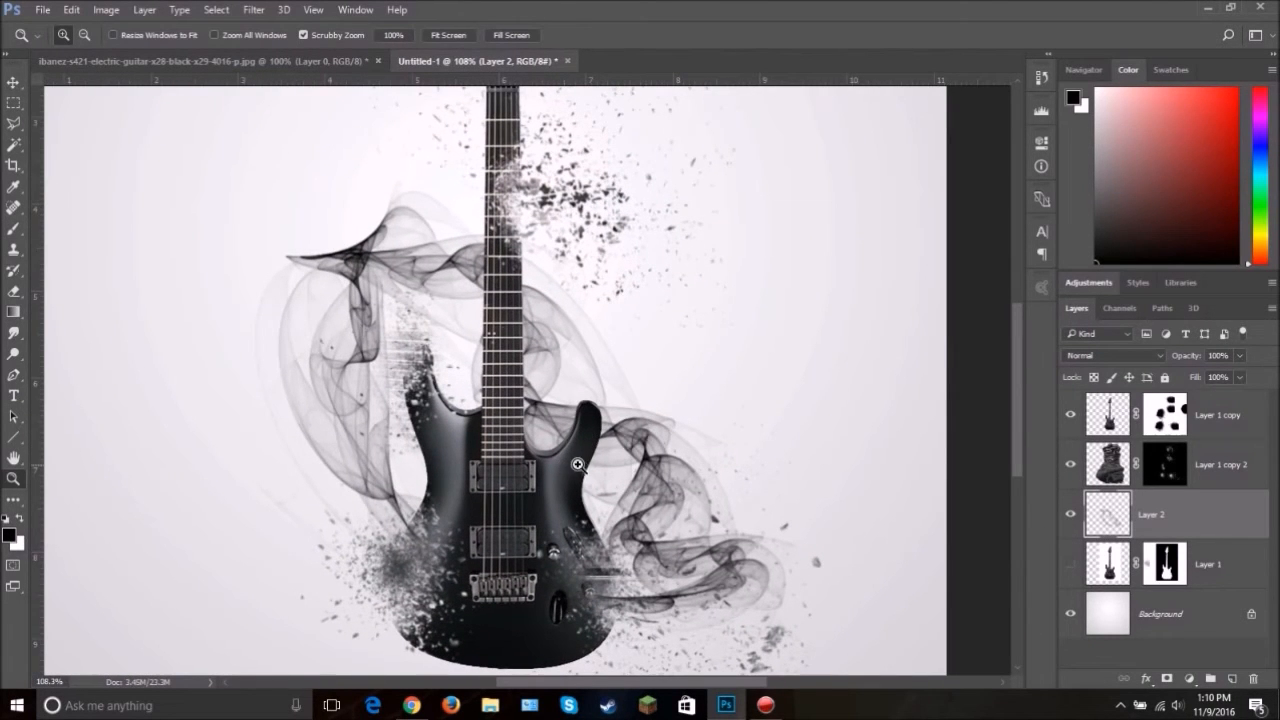
mouse_move(613, 451)
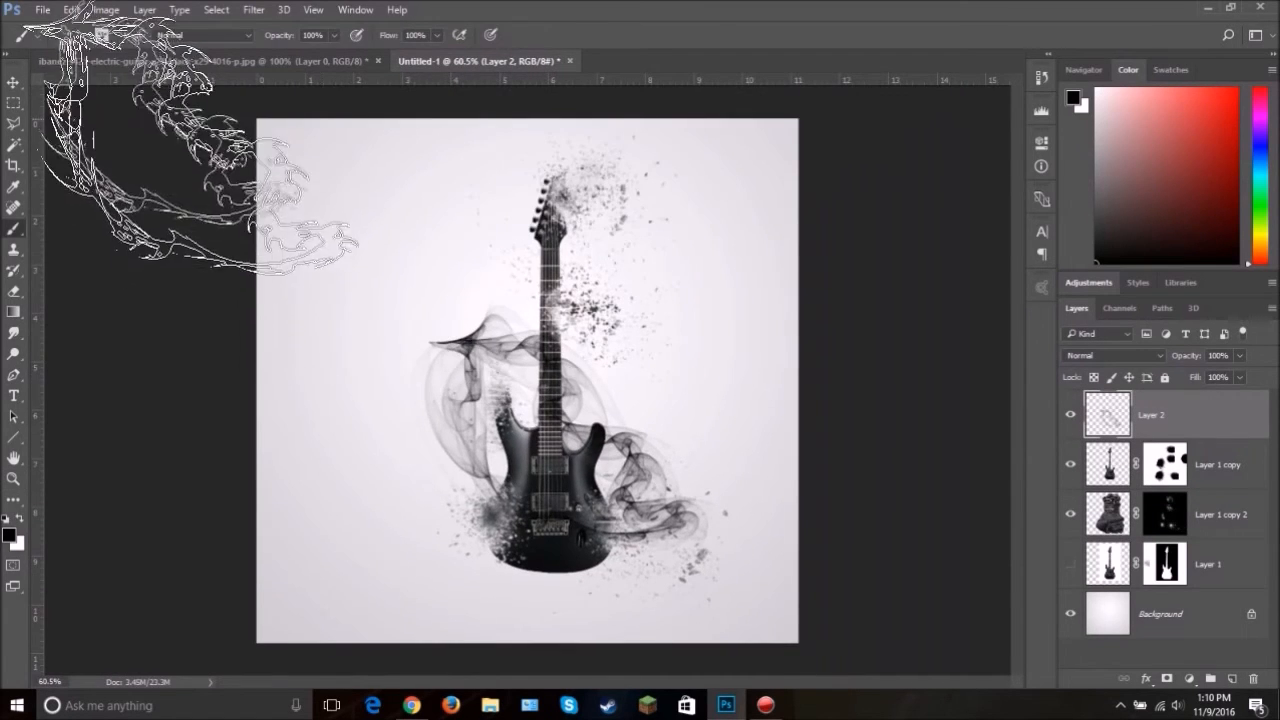
Step: Mask Layer 2 and paint black to hide smoke crossing the guitar neck
click(38, 35)
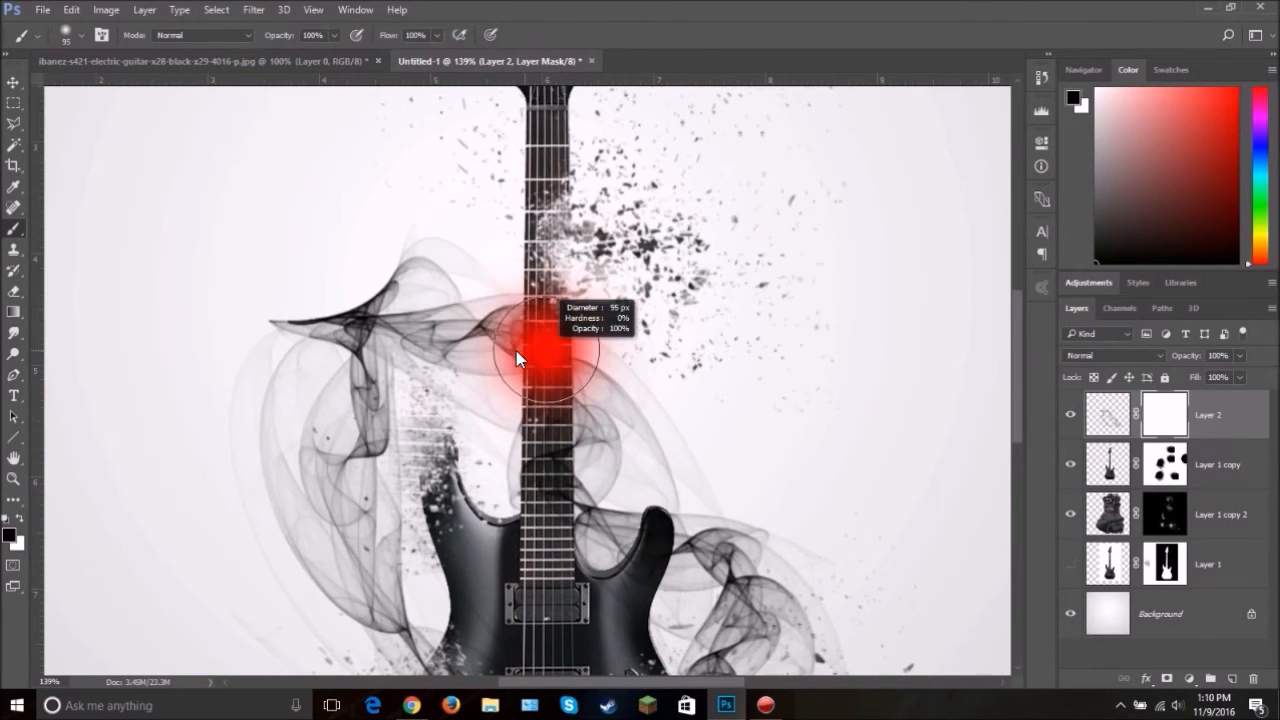
drag(520, 360, 560, 435)
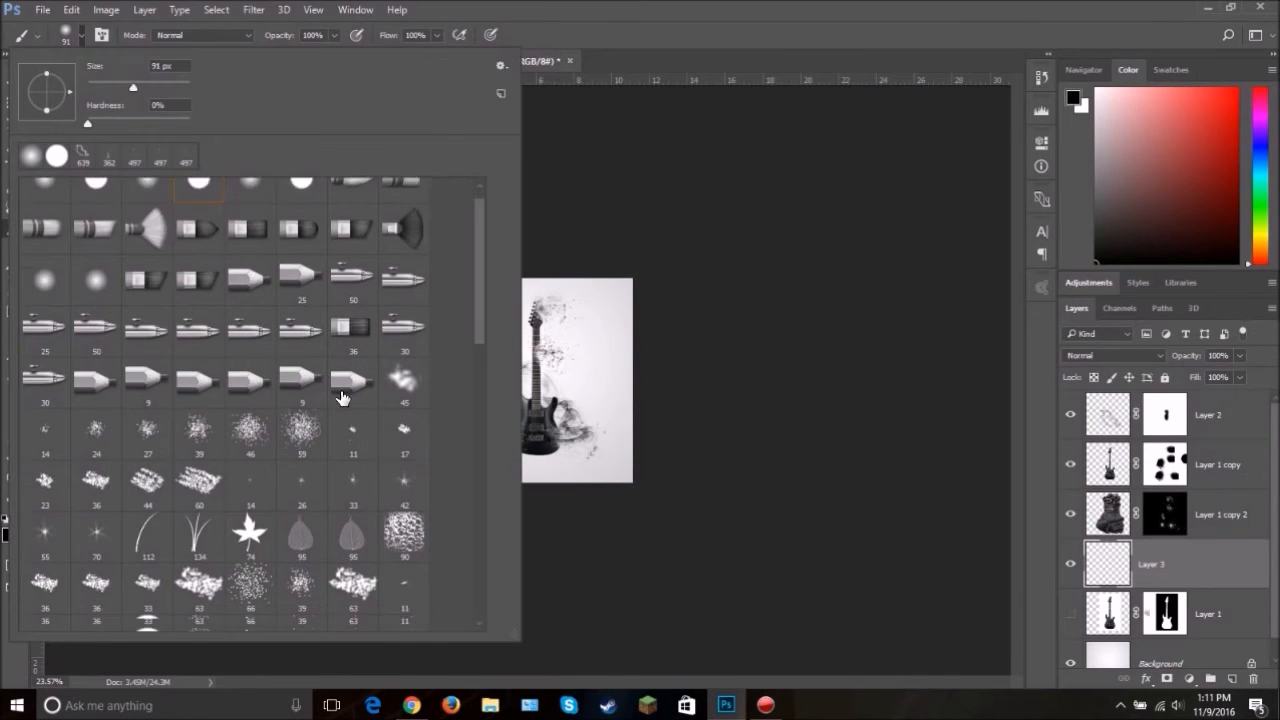
Step: Stamp a smoke-shaped brush beside the guitar neck on new Layer 3
scroll(down, 3)
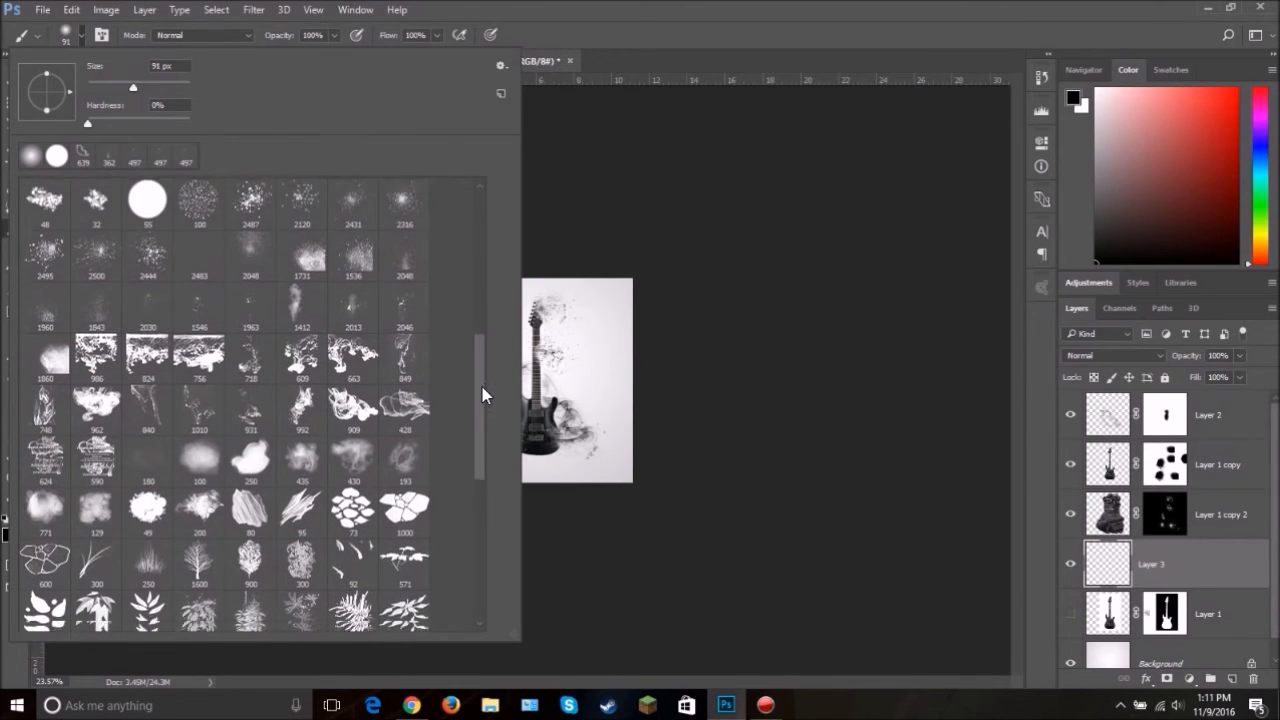
scroll(down, 3)
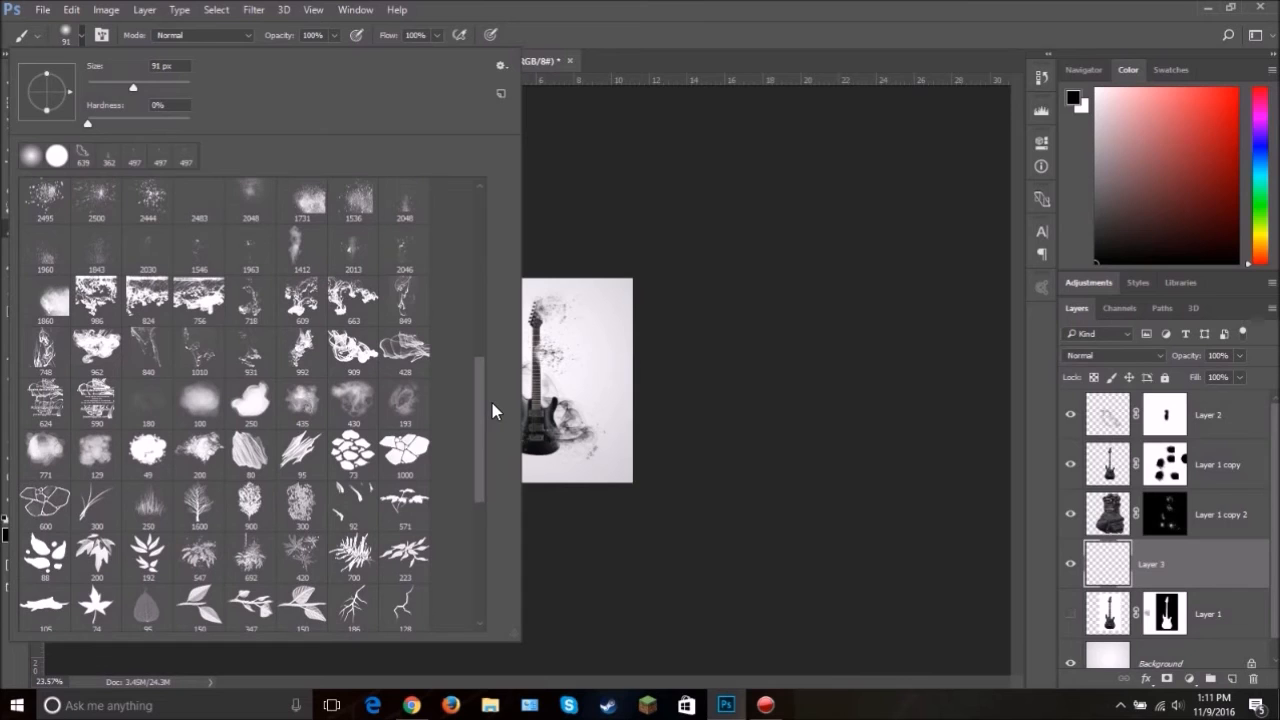
click(301, 351)
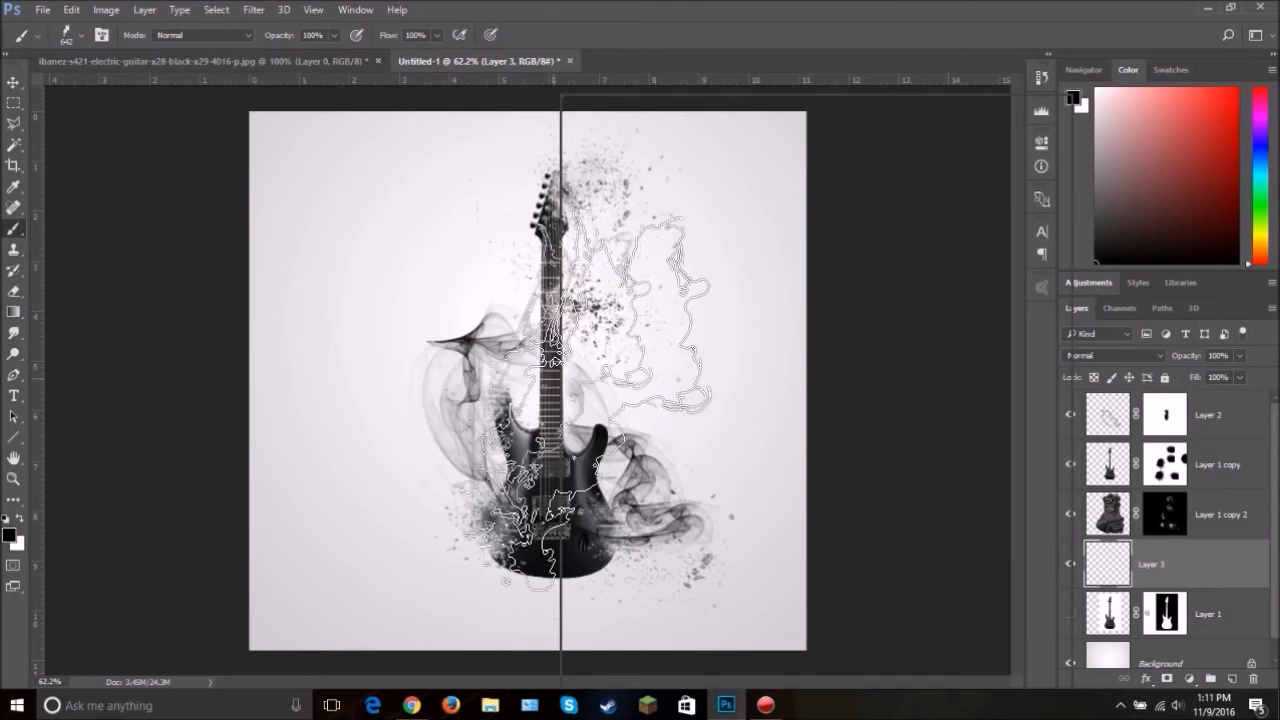
click(66, 34)
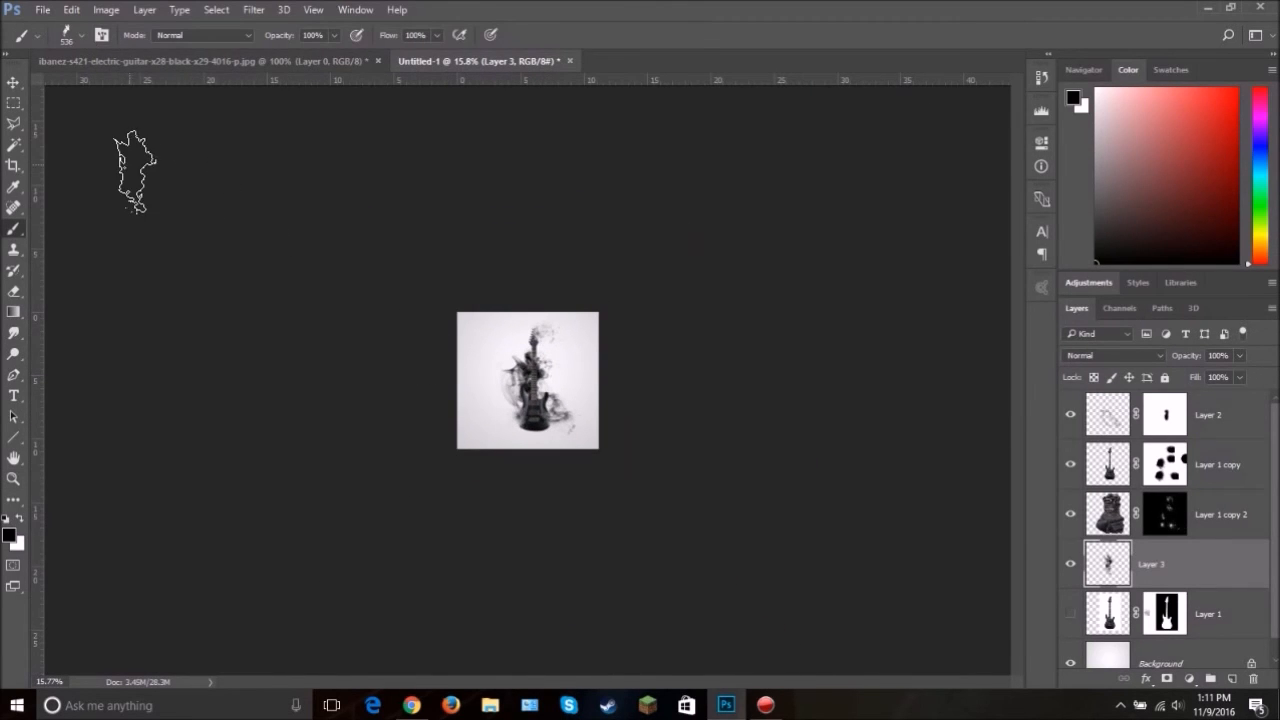
Step: Stamp another smoke brush on Layer 3 around mid-neck, then zoom out to the full composition
click(40, 35)
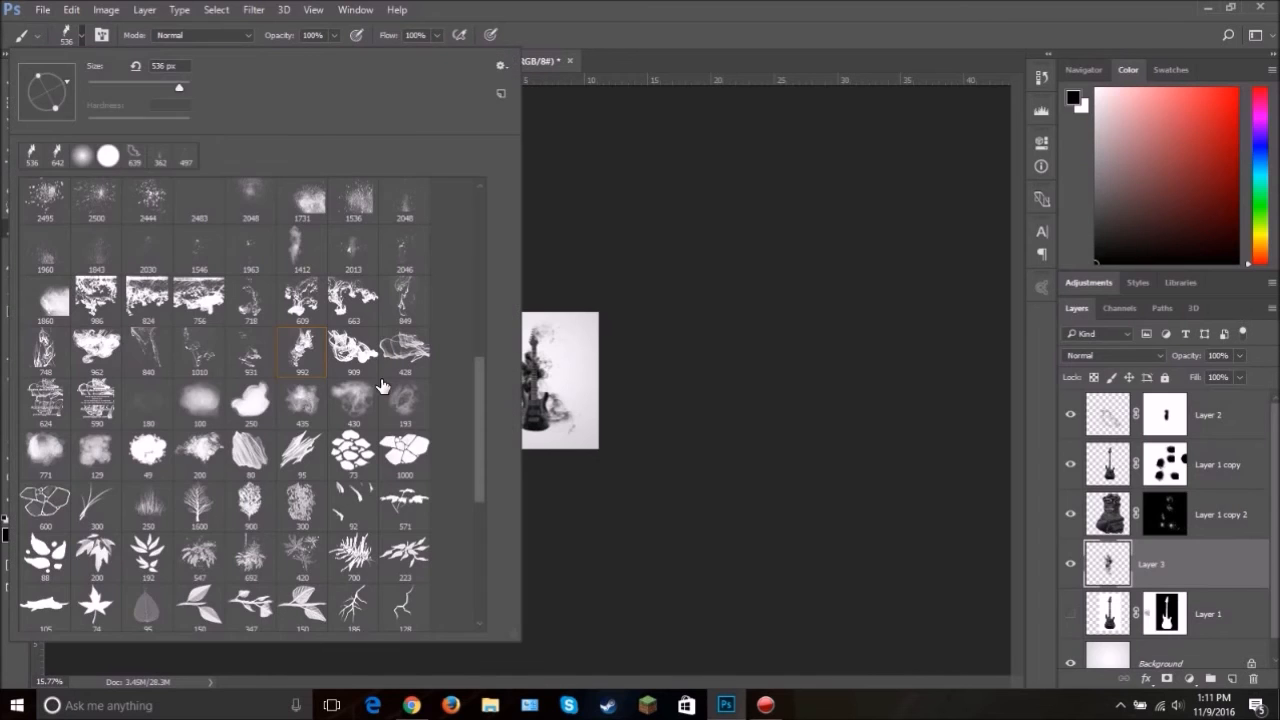
click(404, 300)
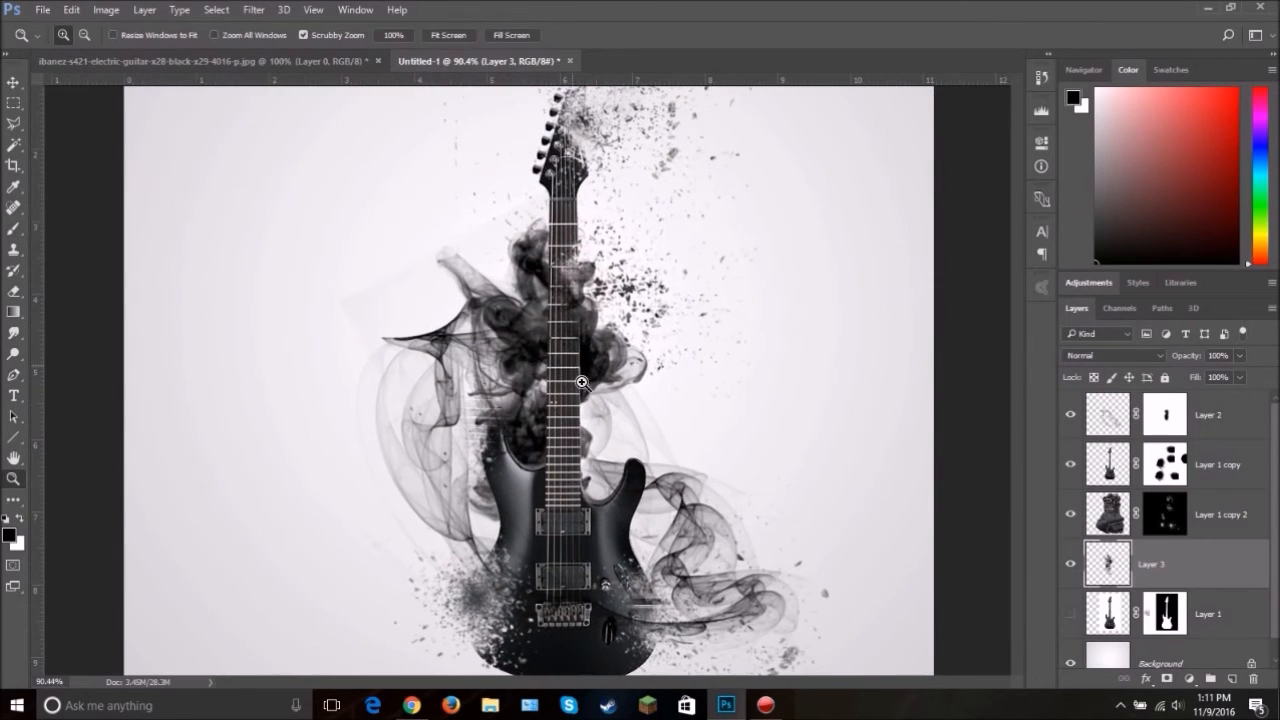
drag(620, 200, 660, 500)
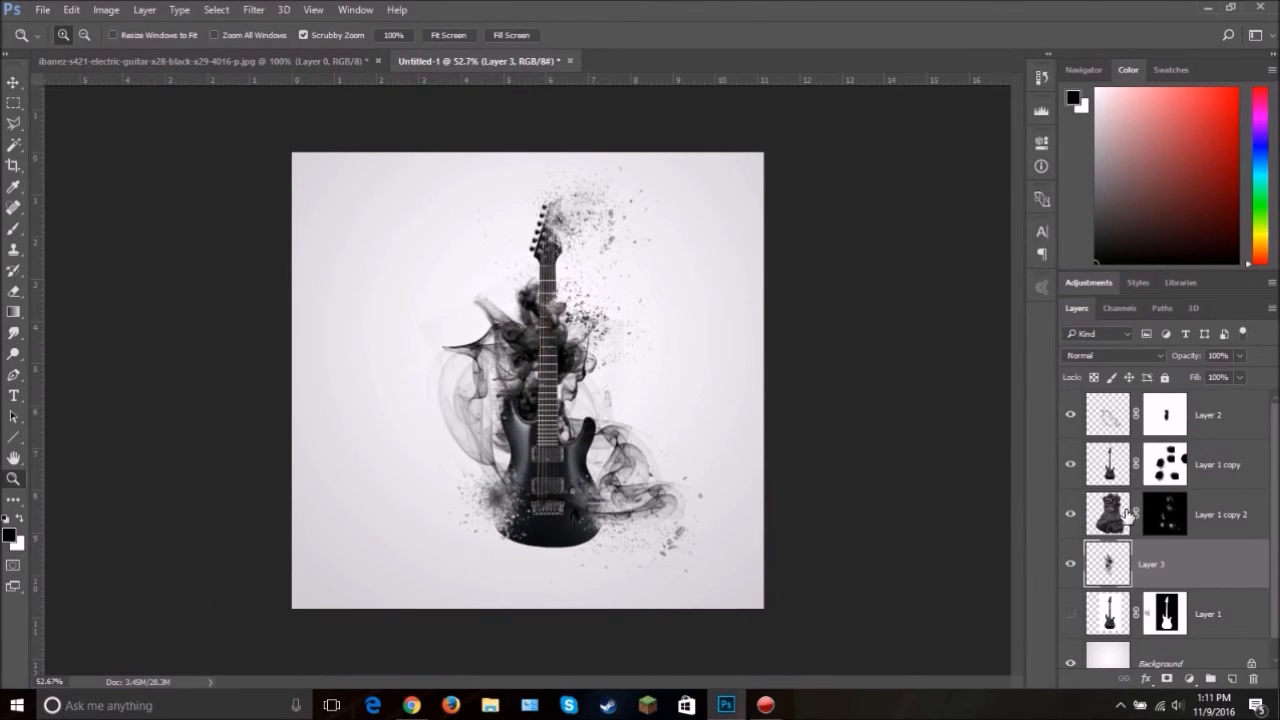
mouse_move(1185, 492)
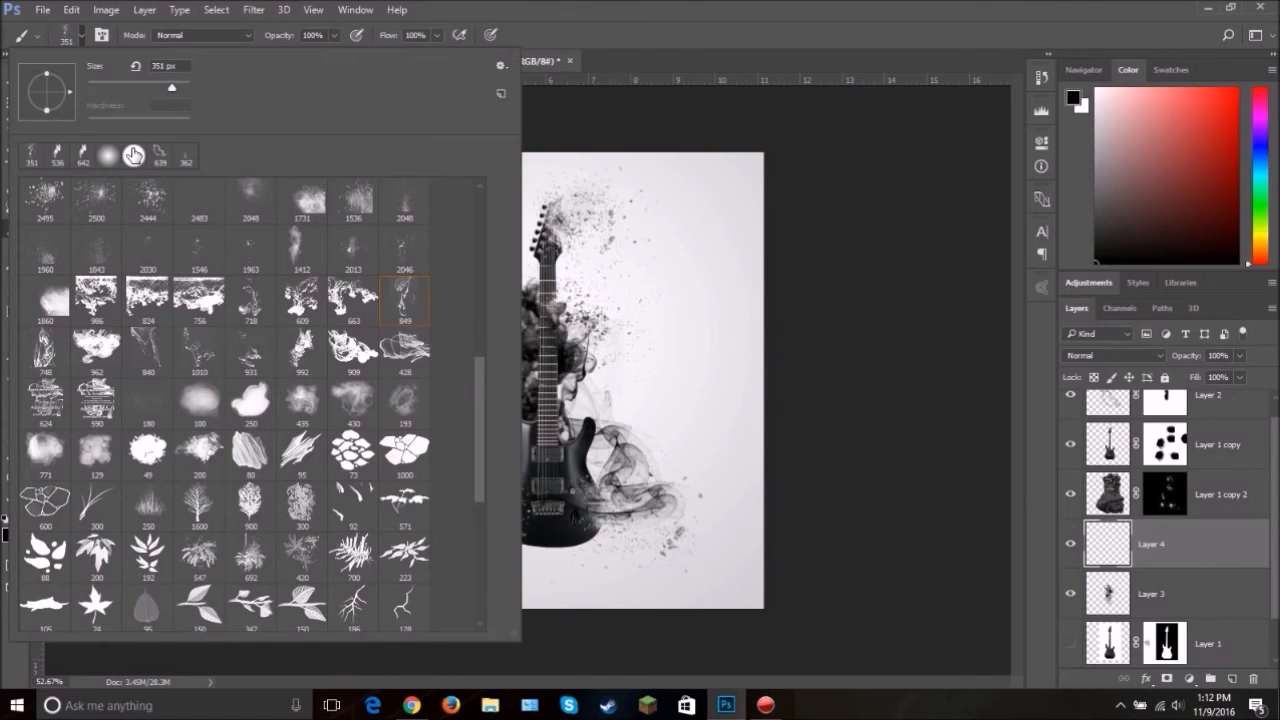
Step: Paint a soft black shadow under the guitar on Layer 4, then zoom into the bottom edge
click(680, 340)
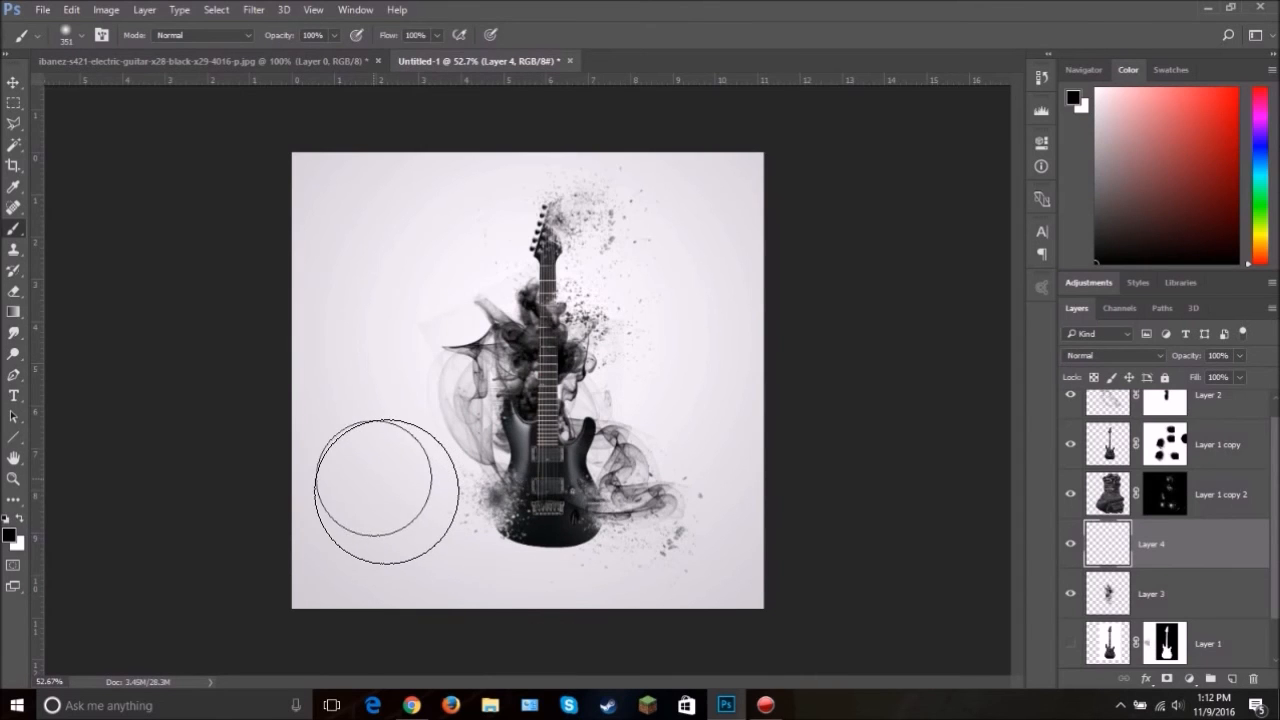
click(375, 480)
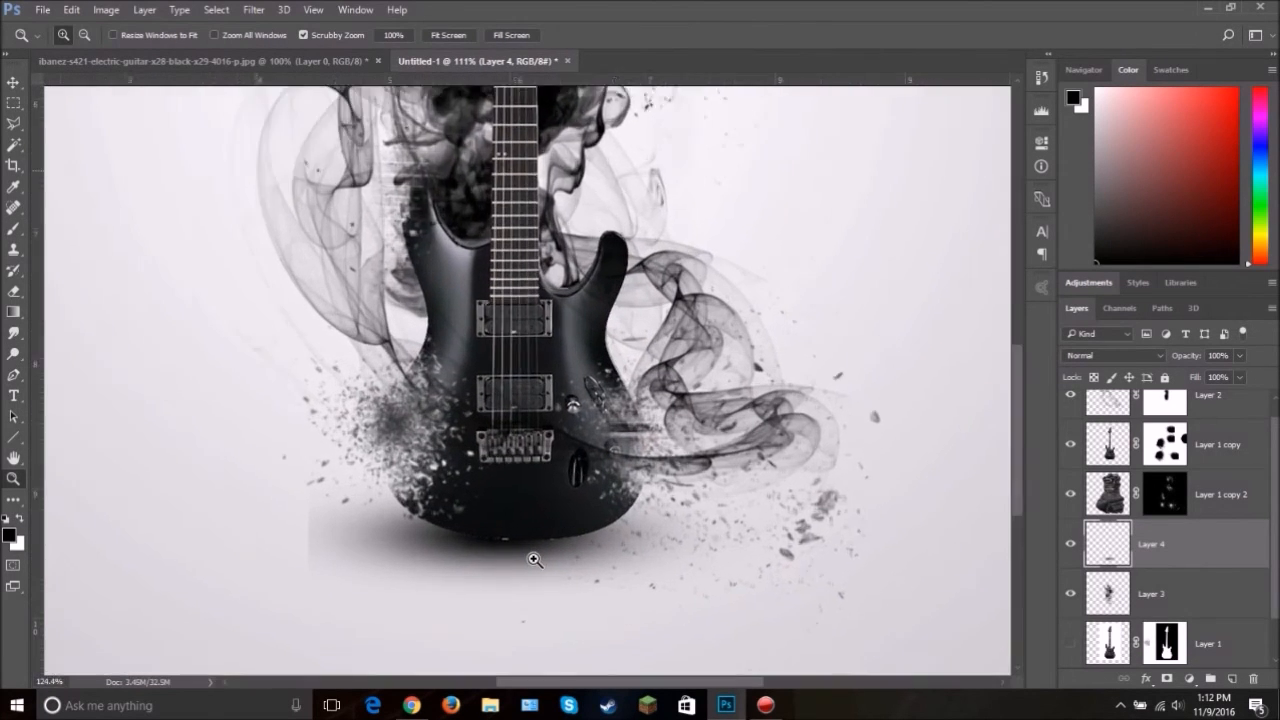
click(535, 559)
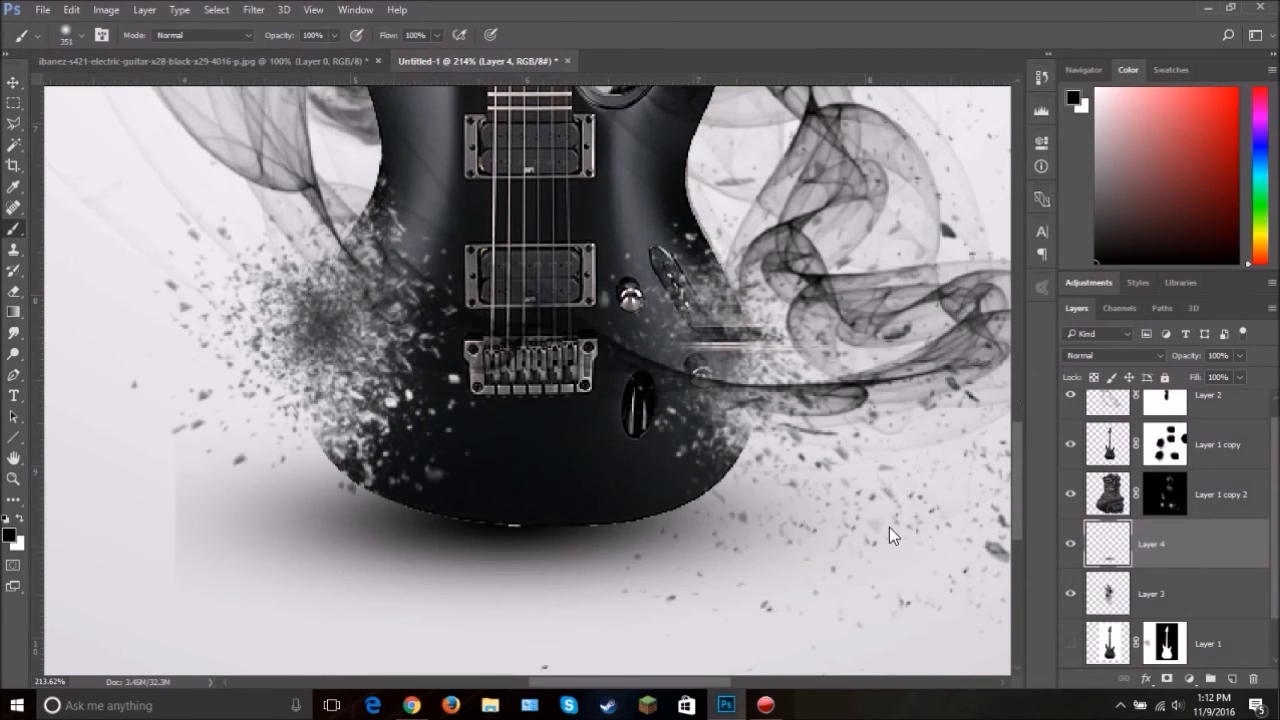
click(14, 81)
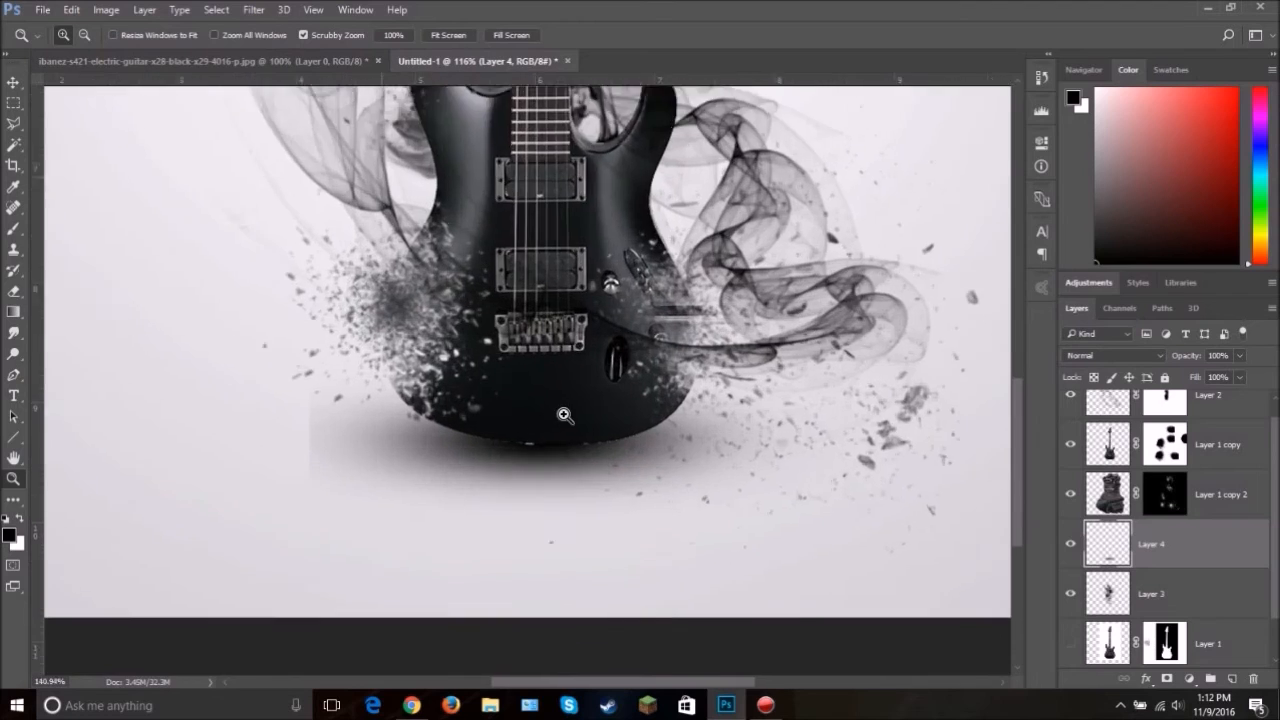
click(565, 415)
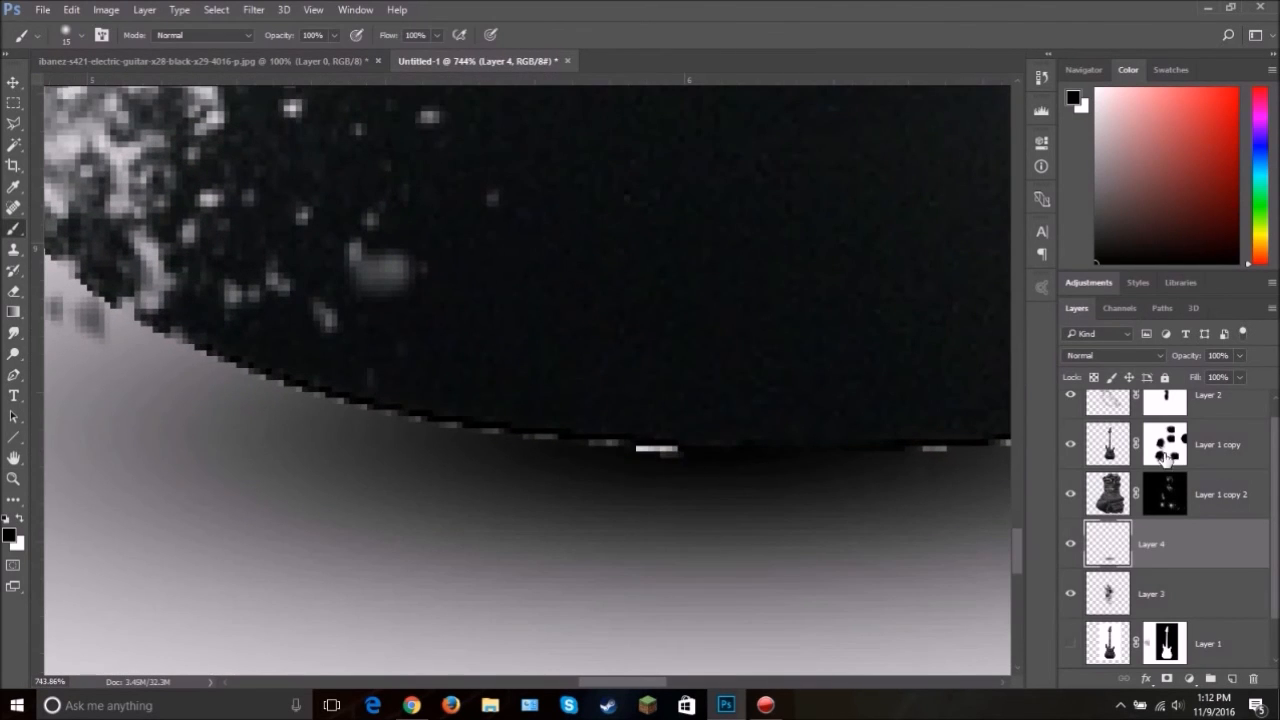
Step: Paint along the guitar's bottom edge on Layer 1 copy's mask to hide the light fringe
click(1164, 444)
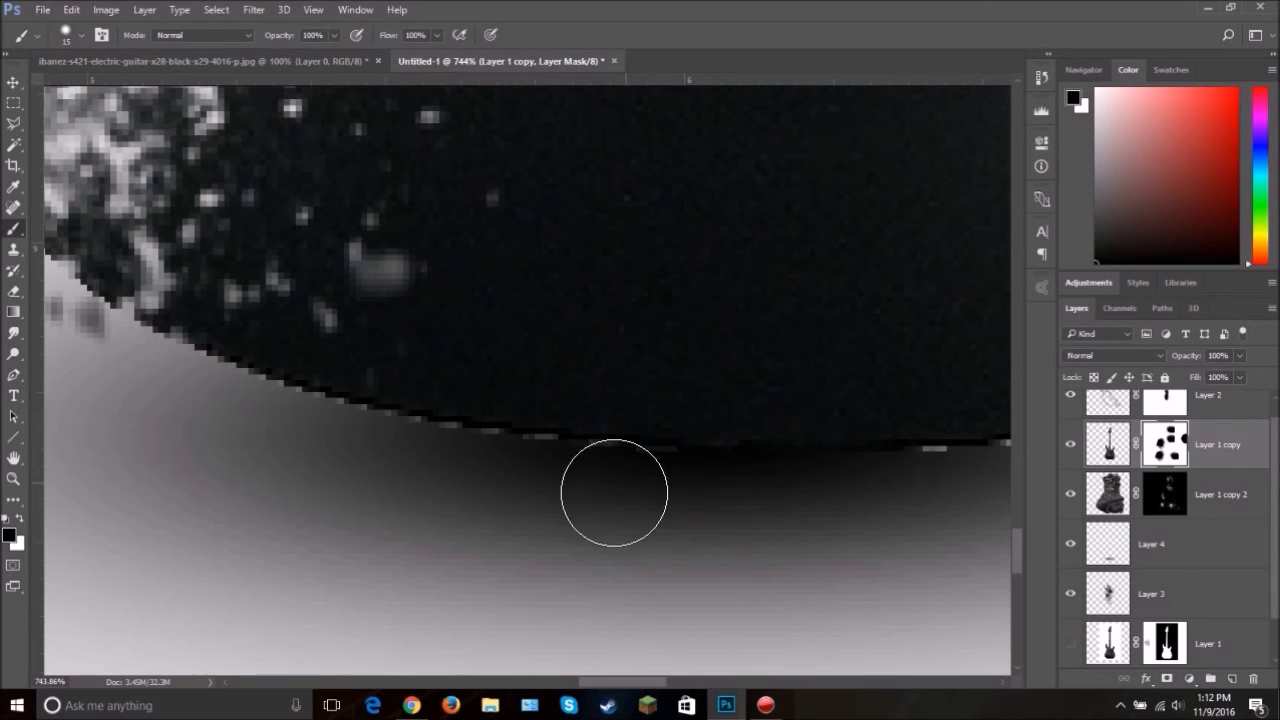
drag(613, 493, 324, 444)
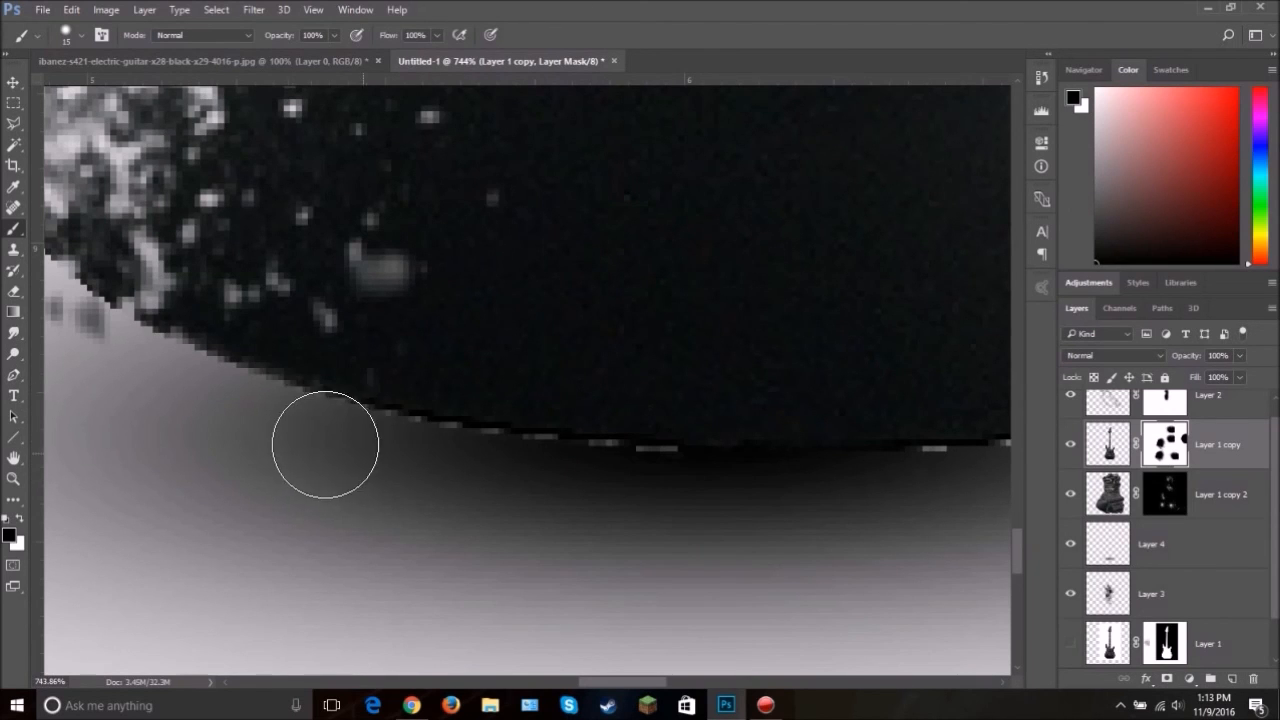